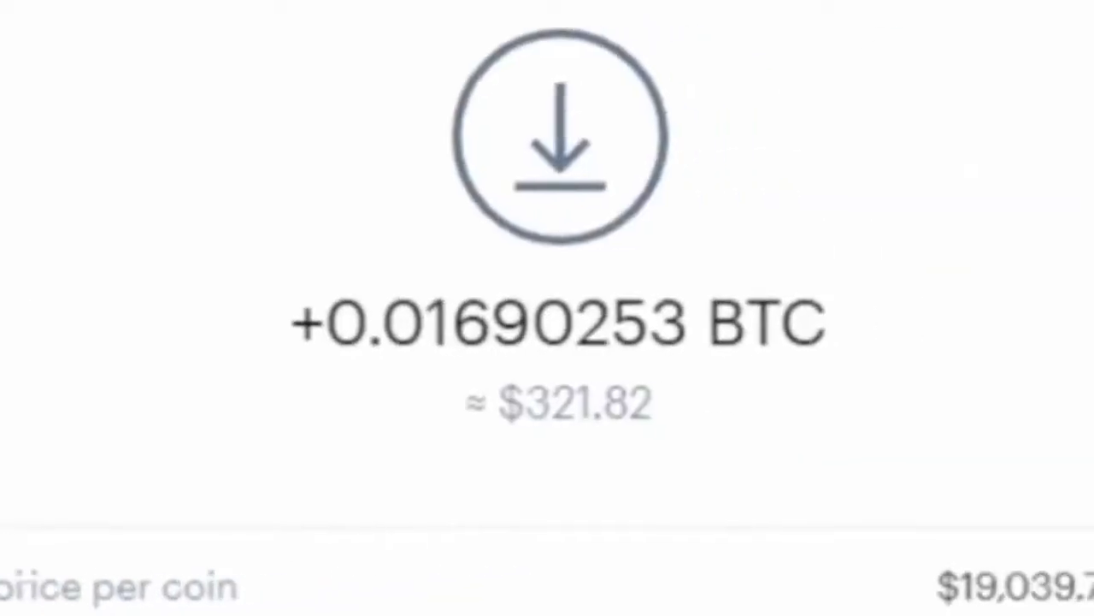
Step: Scroll through the '5 reasons to use CryptoTab Browser' section down to using it on all devices
scroll(up, 3)
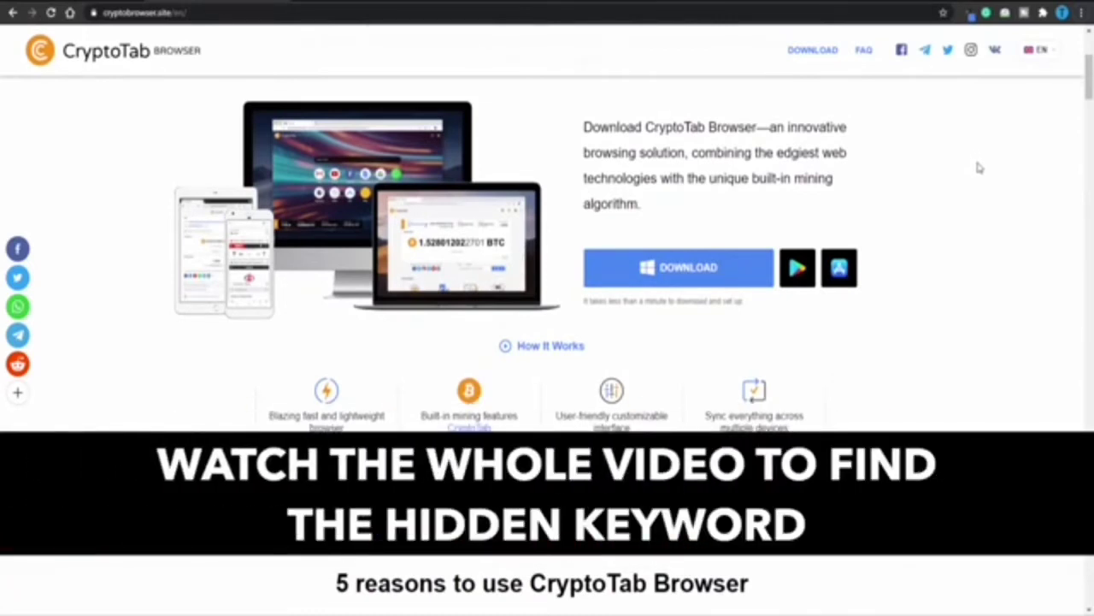
scroll(down, 3)
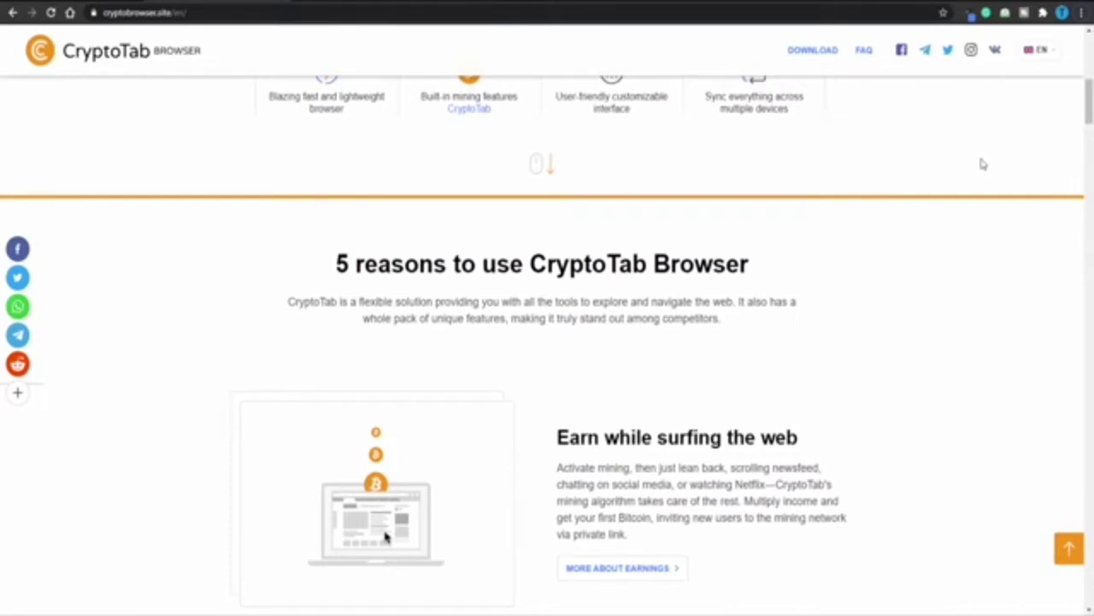
scroll(down, 3)
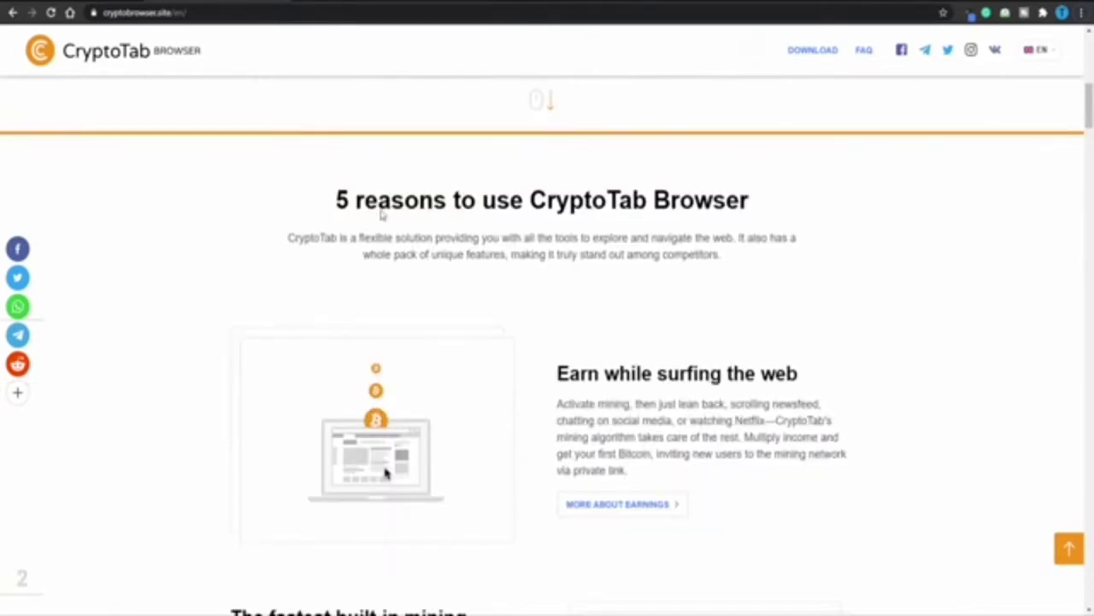
mouse_move(718, 241)
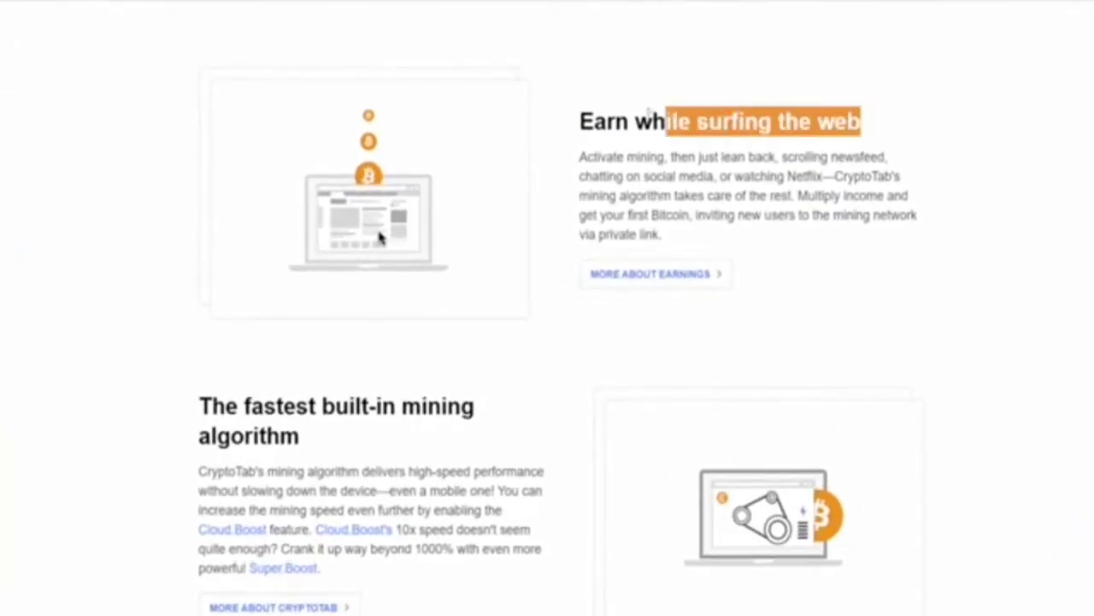
scroll(down, 3)
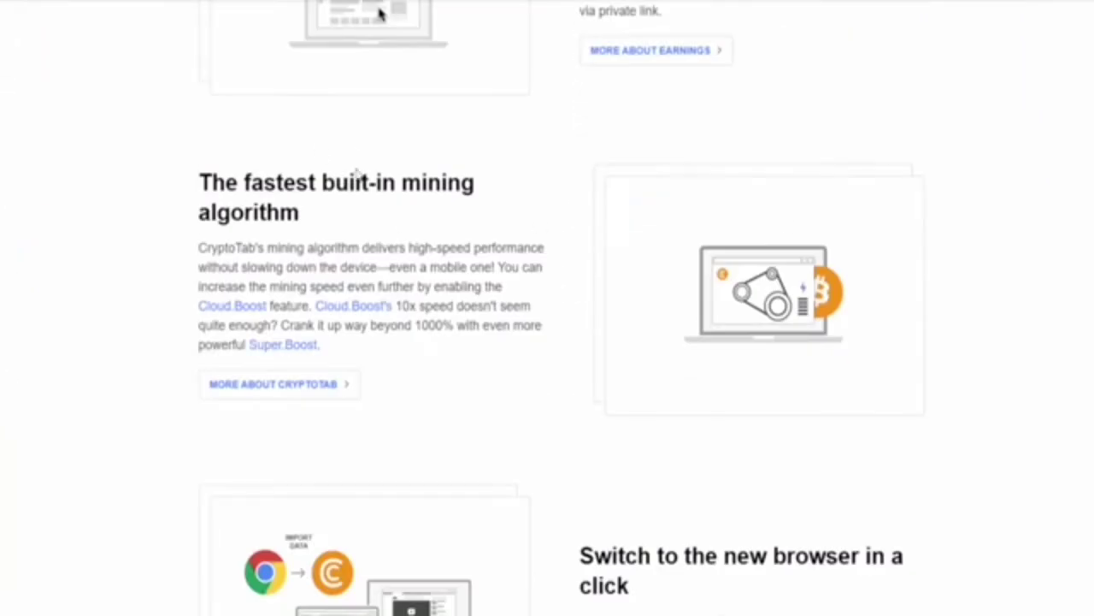
scroll(down, 3)
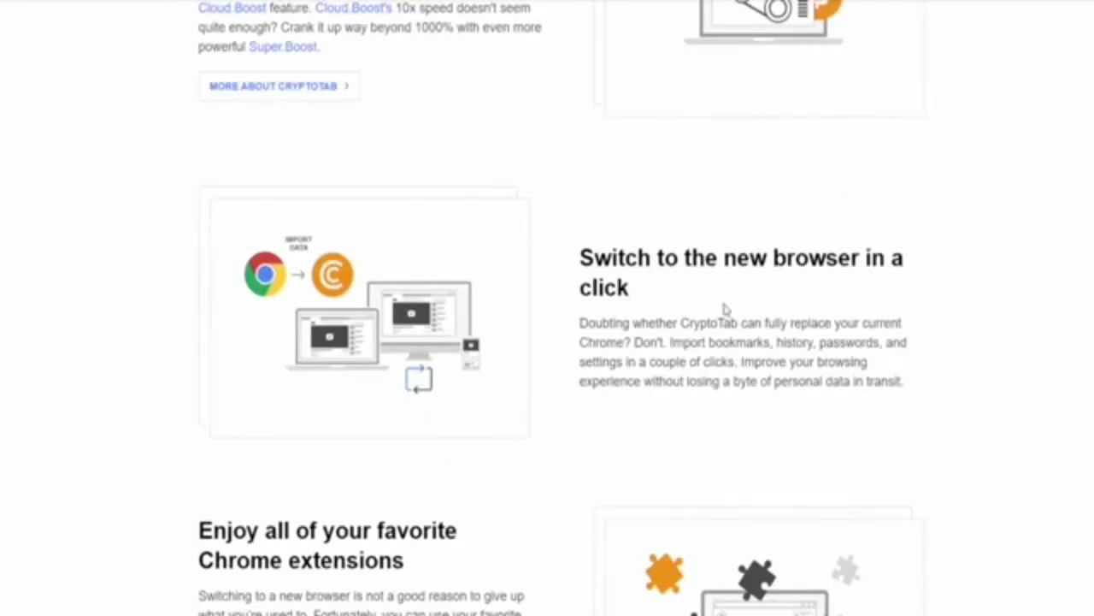
scroll(down, 3)
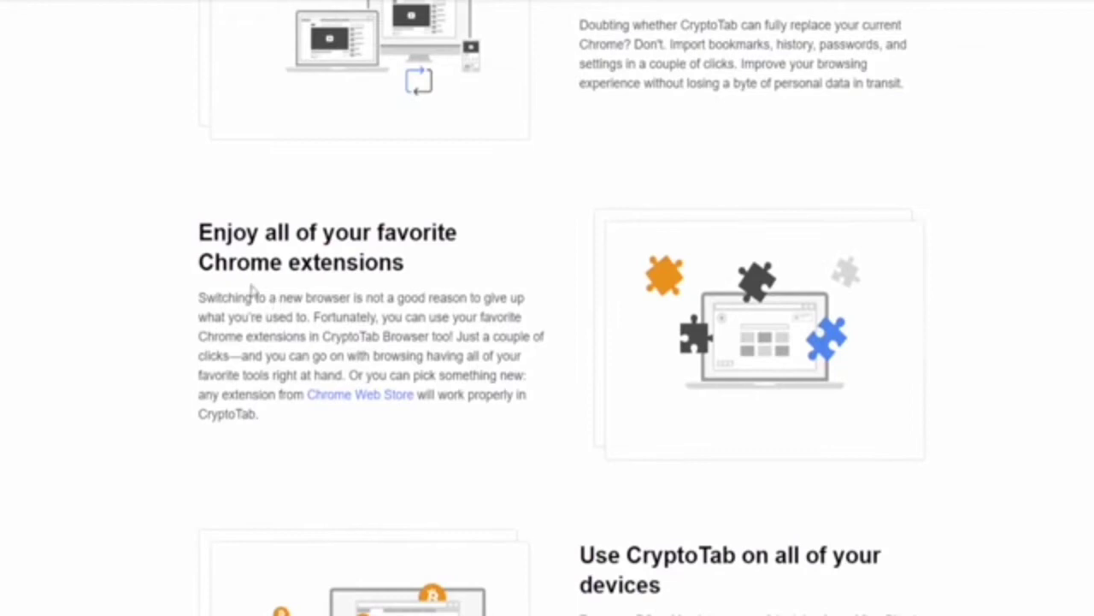
mouse_move(255, 250)
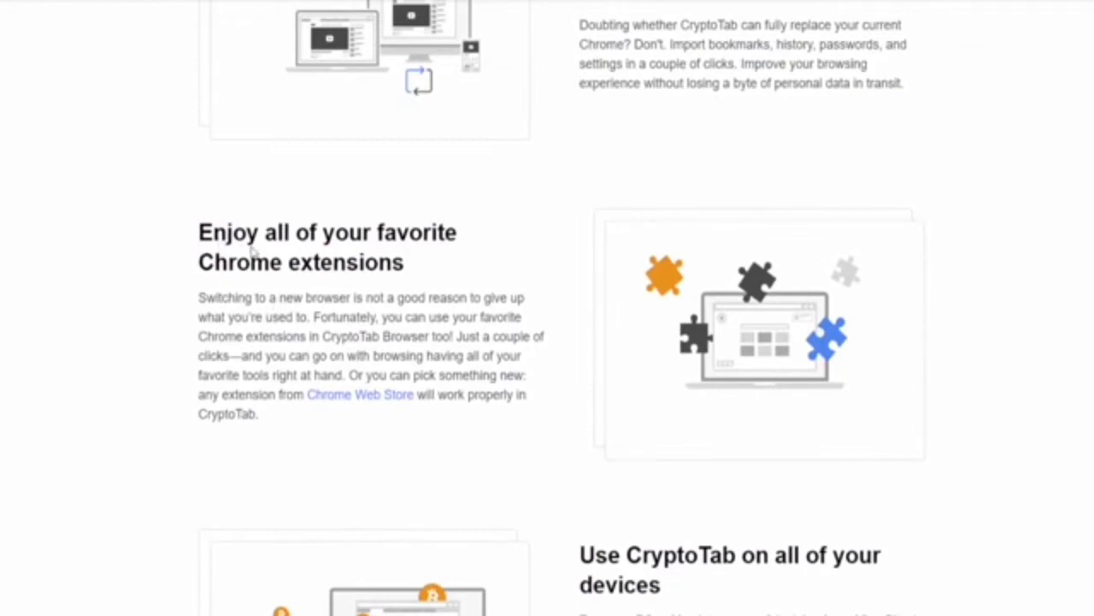
double_click(299, 261)
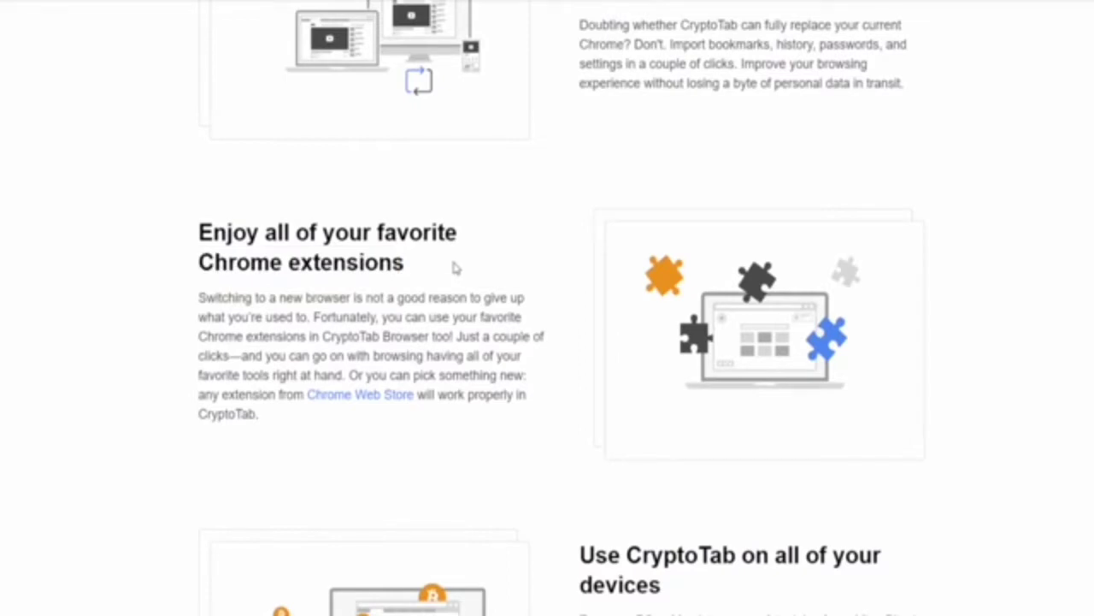
mouse_move(454, 272)
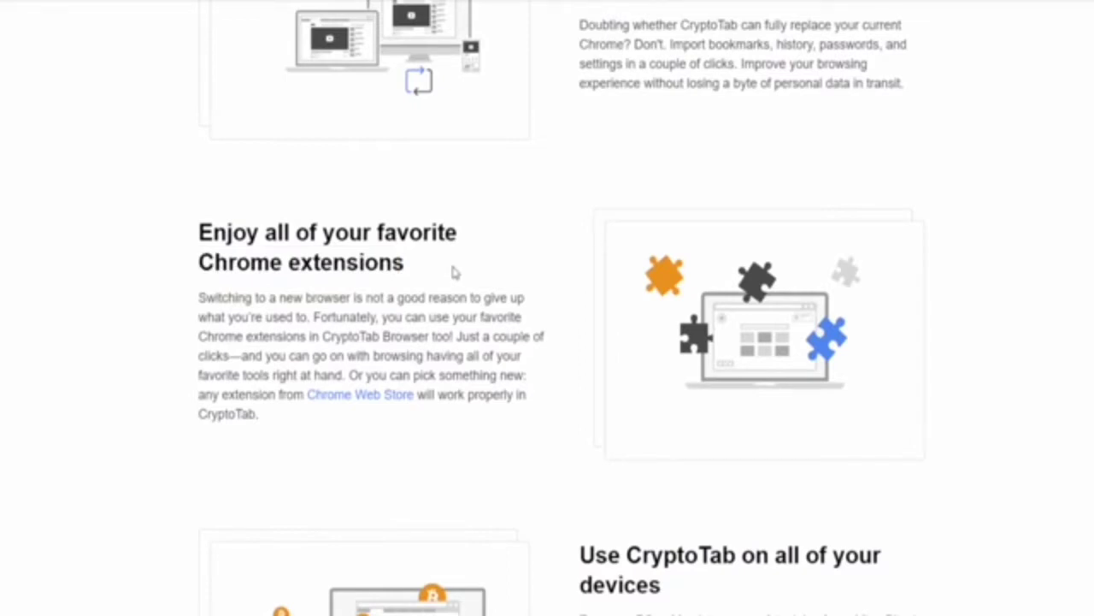
mouse_move(525, 199)
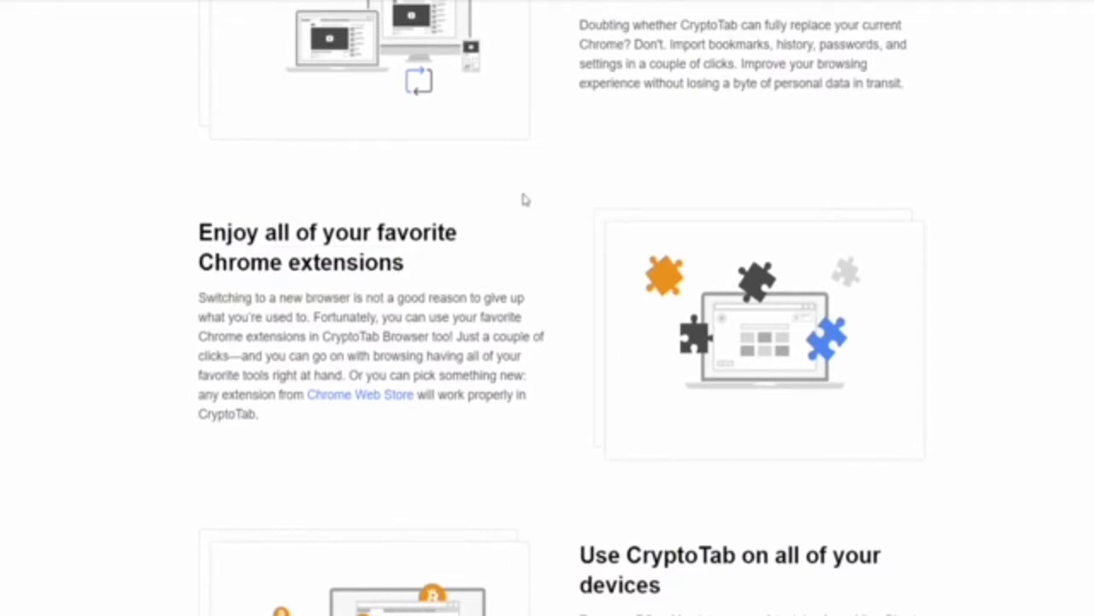
scroll(down, 3)
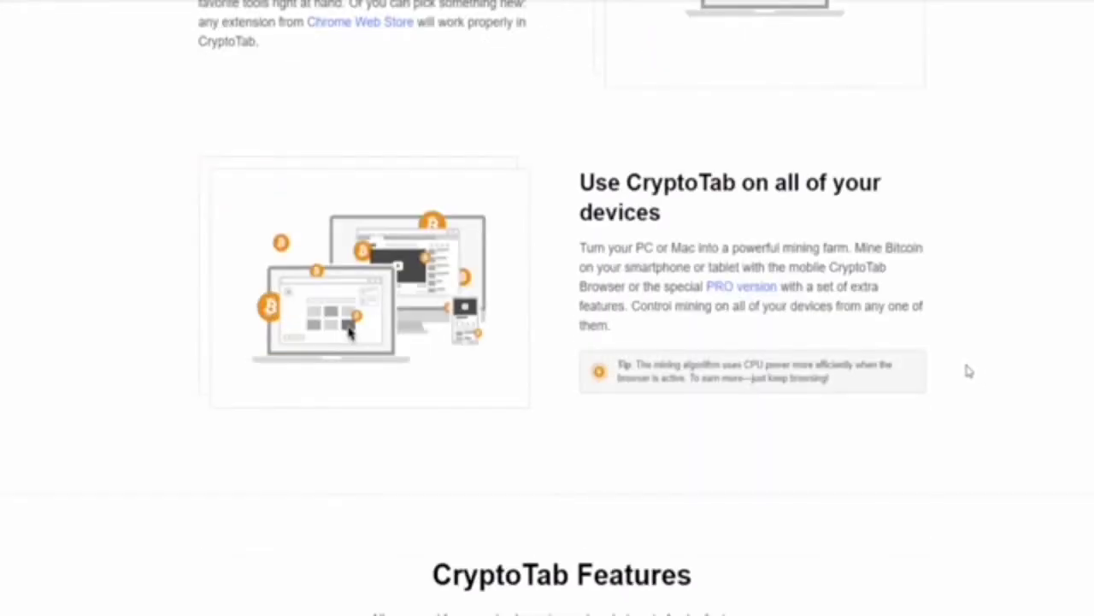
mouse_move(953, 325)
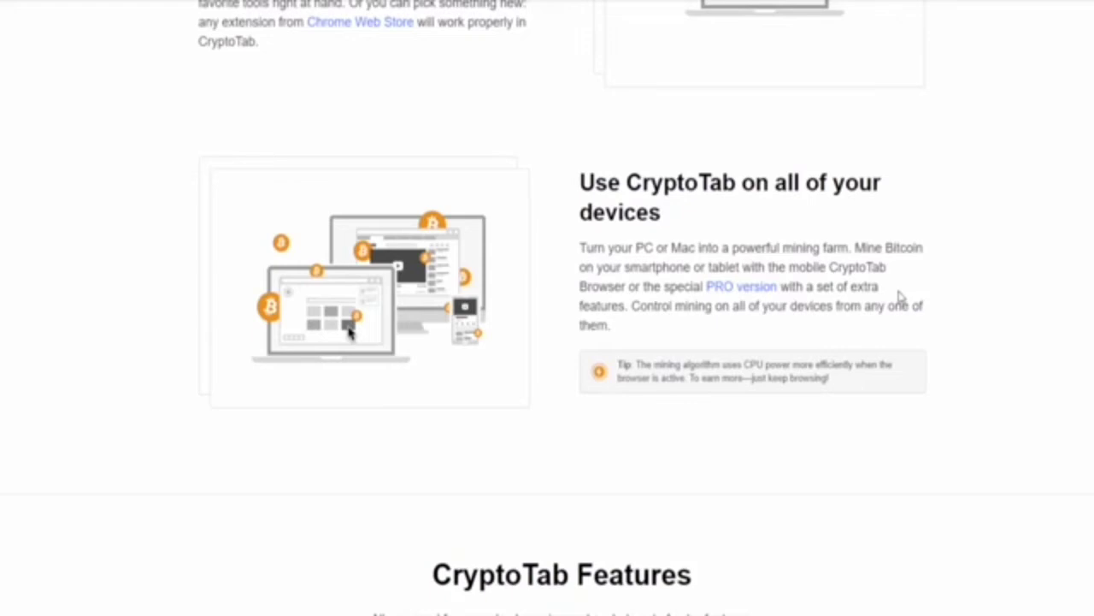
mouse_move(855, 197)
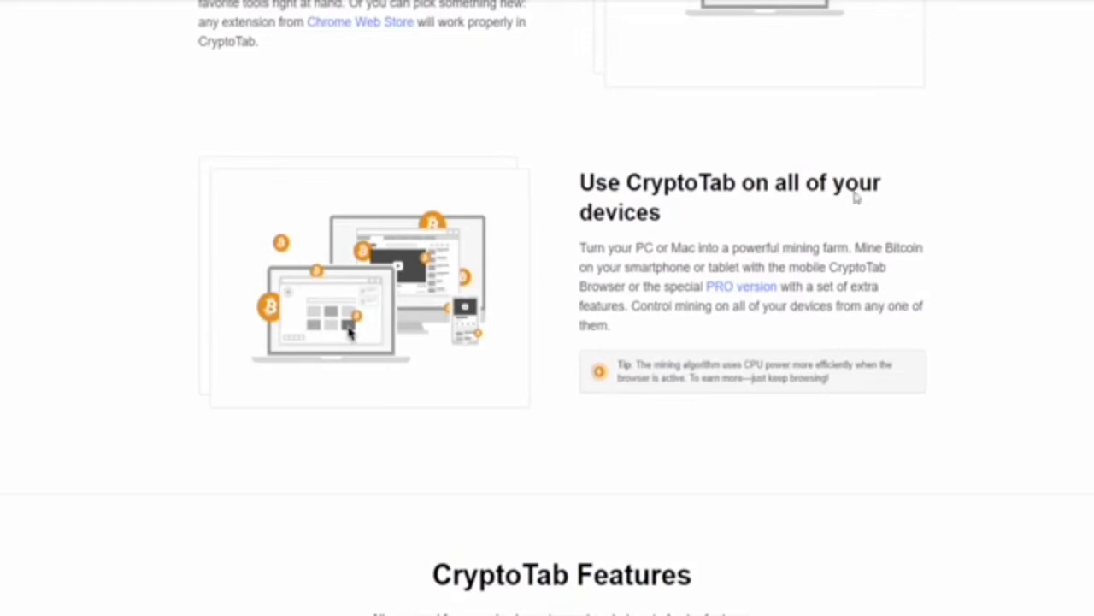
mouse_move(909, 212)
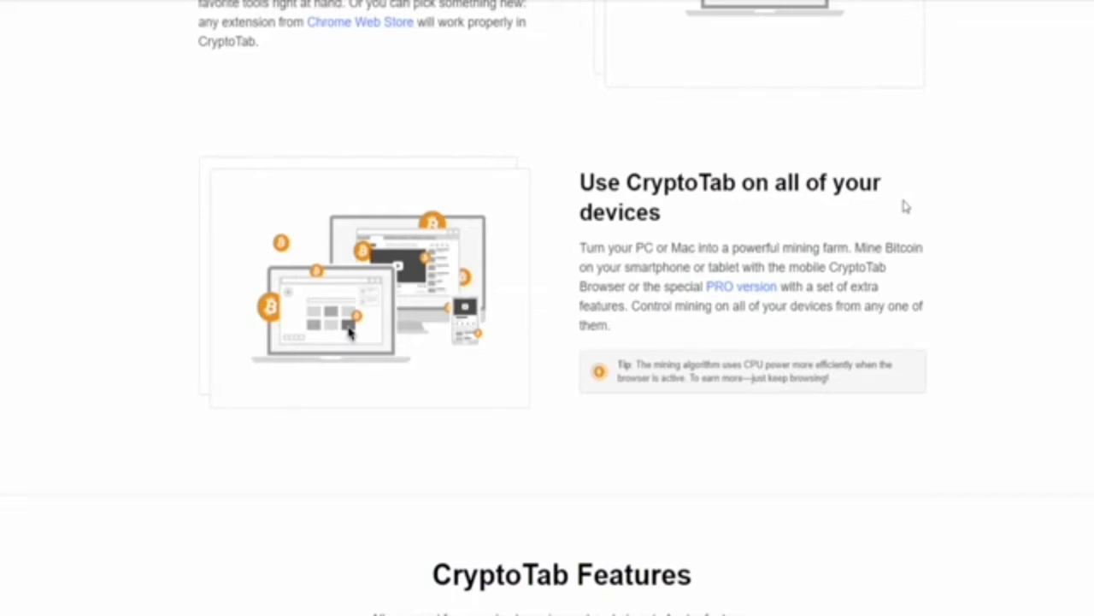
scroll(up, 3)
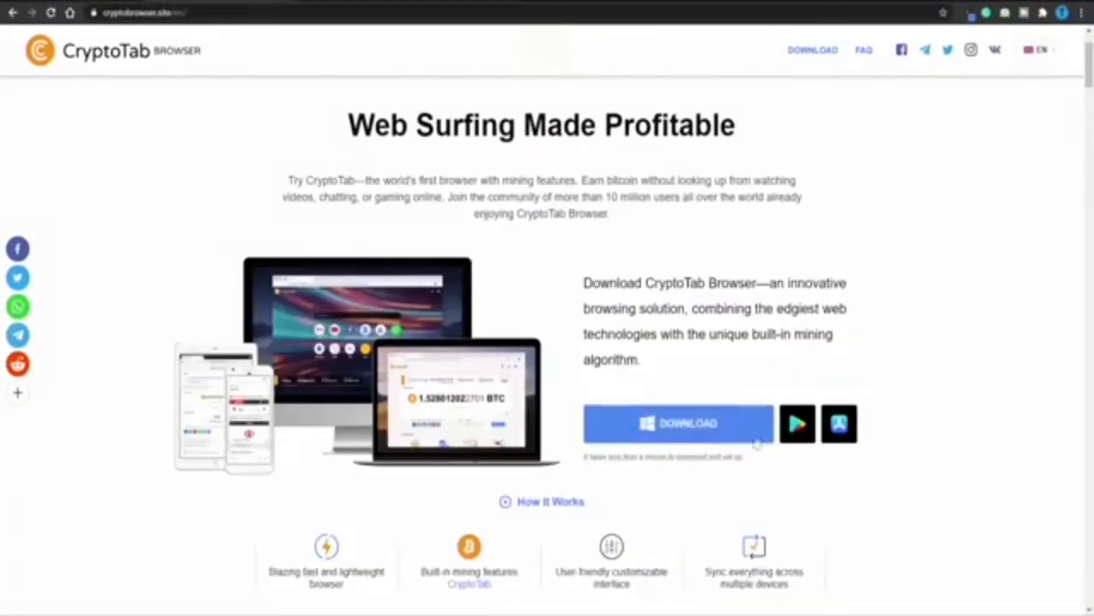
Step: Scroll the cryptobrowser.site home page to show the Web Surfing Made Profitable download area
scroll(down, 3)
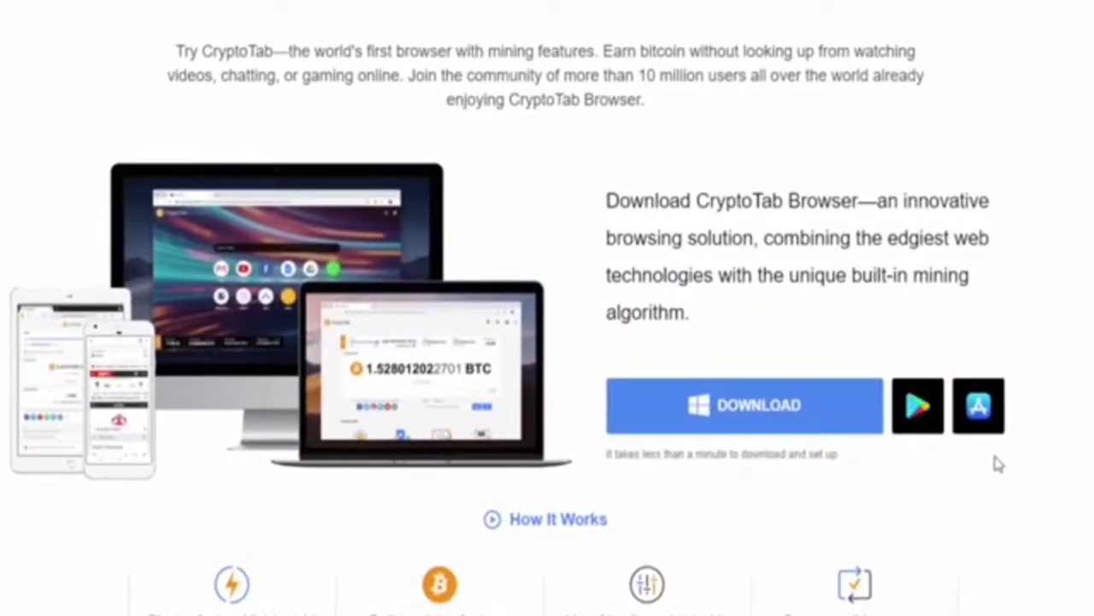
scroll(down, 3)
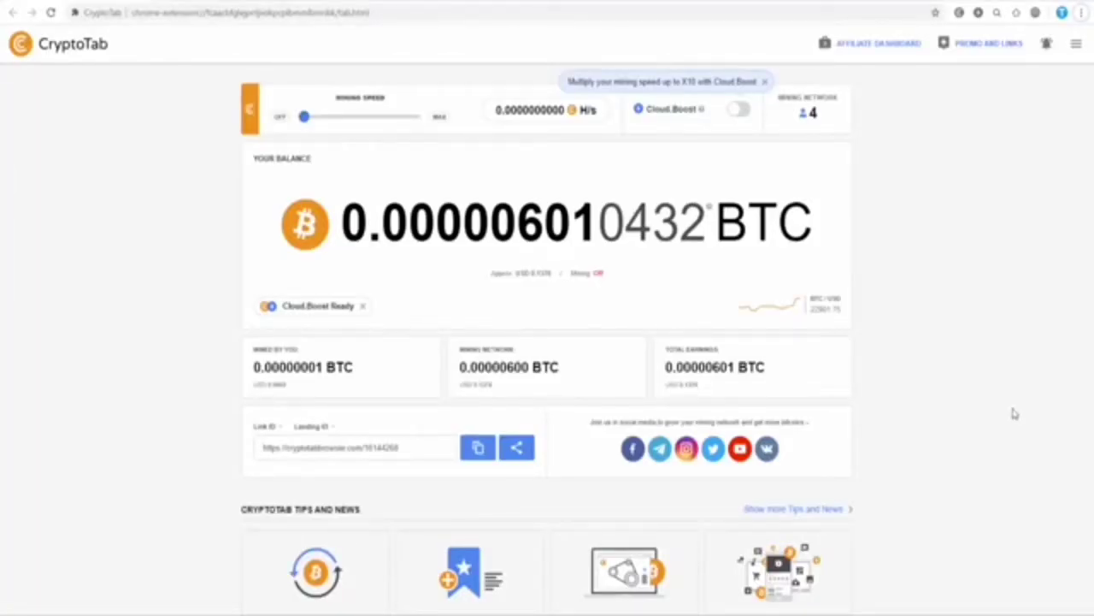
mouse_move(140, 77)
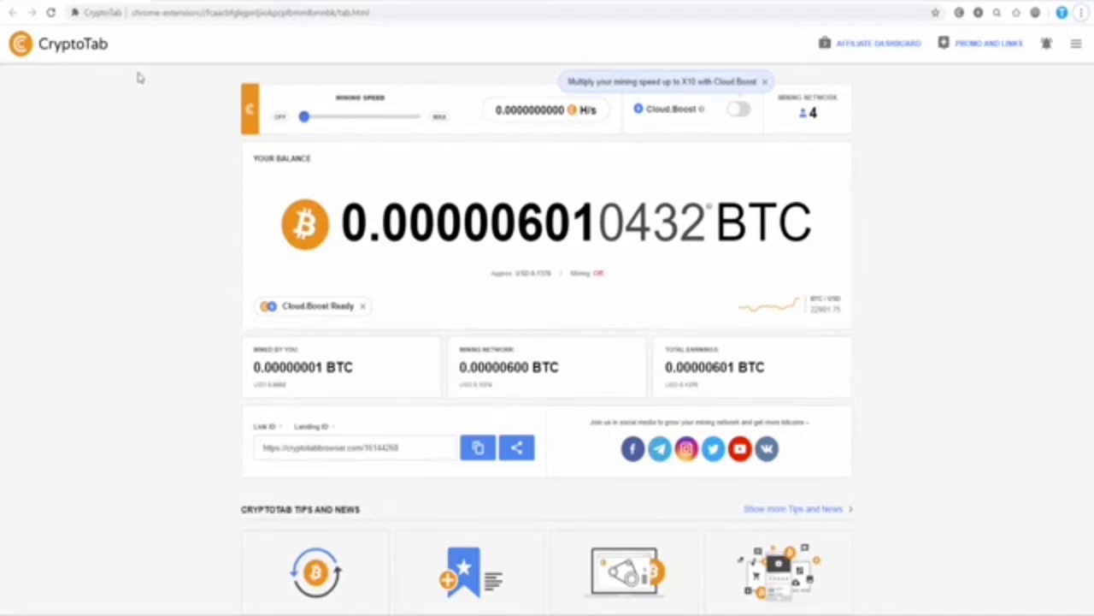
mouse_move(913, 189)
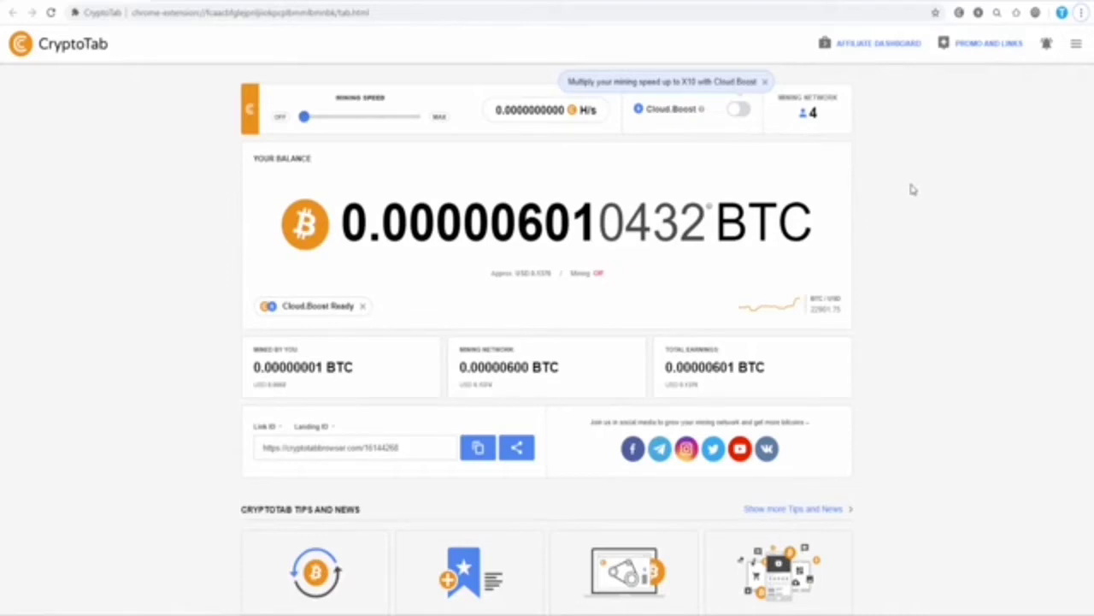
mouse_move(886, 190)
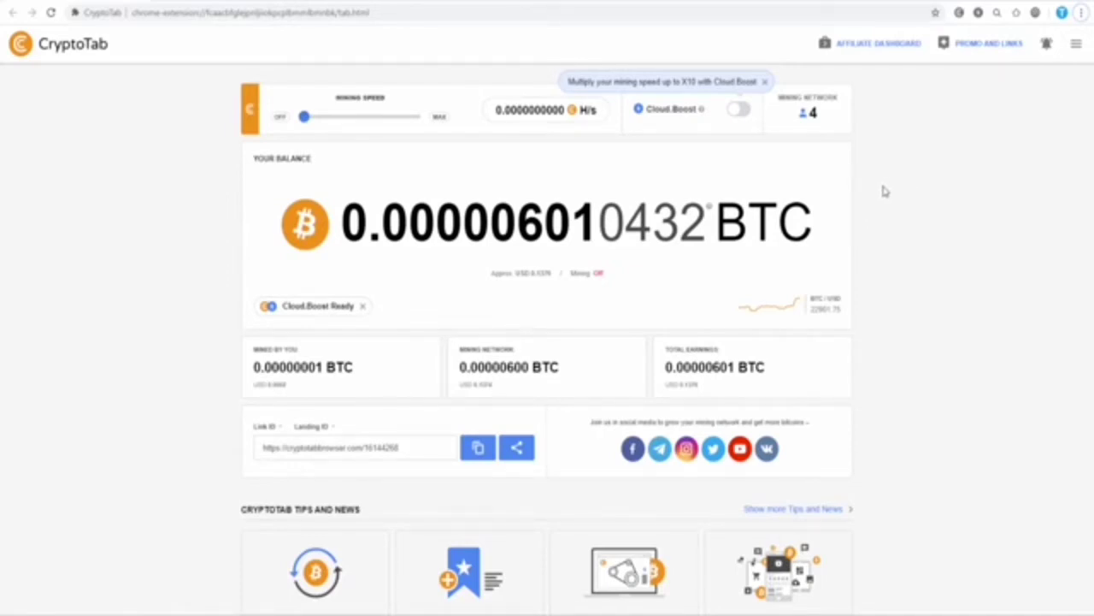
mouse_move(869, 198)
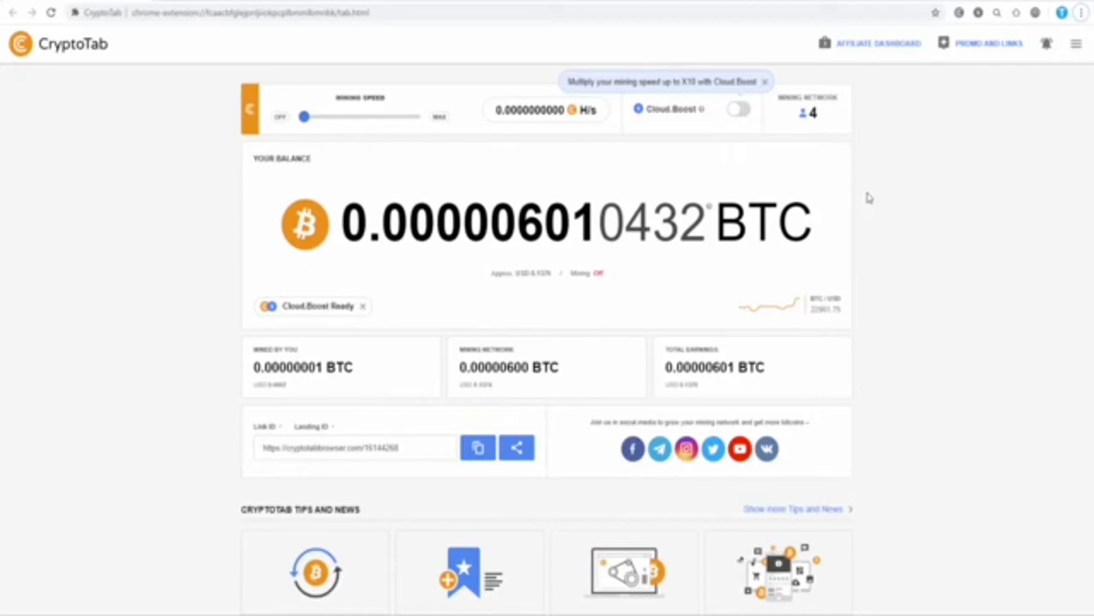
mouse_move(620, 304)
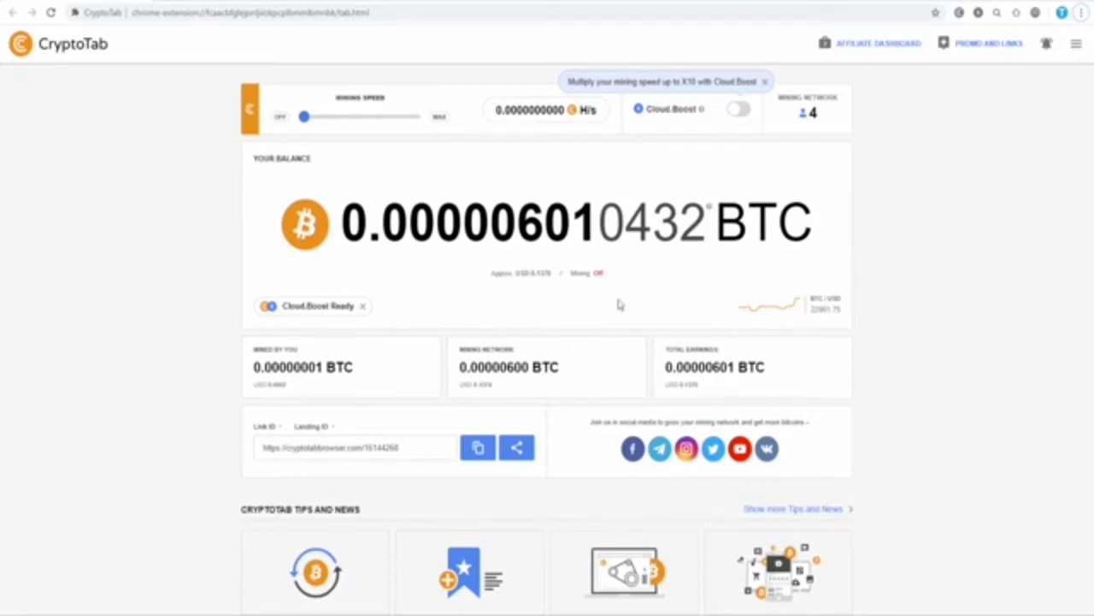
mouse_move(536, 285)
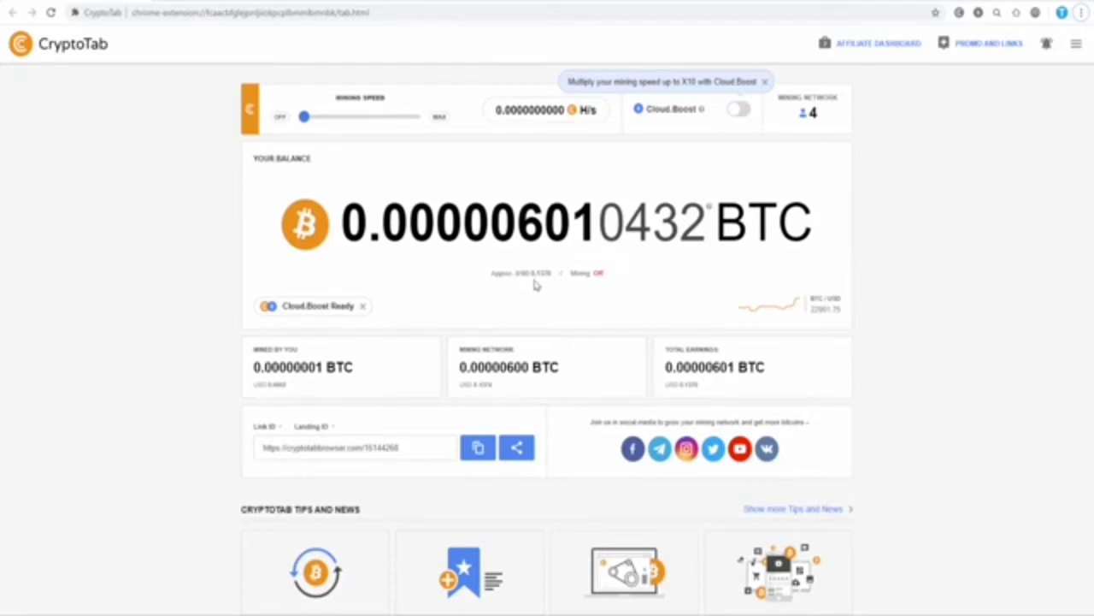
mouse_move(537, 286)
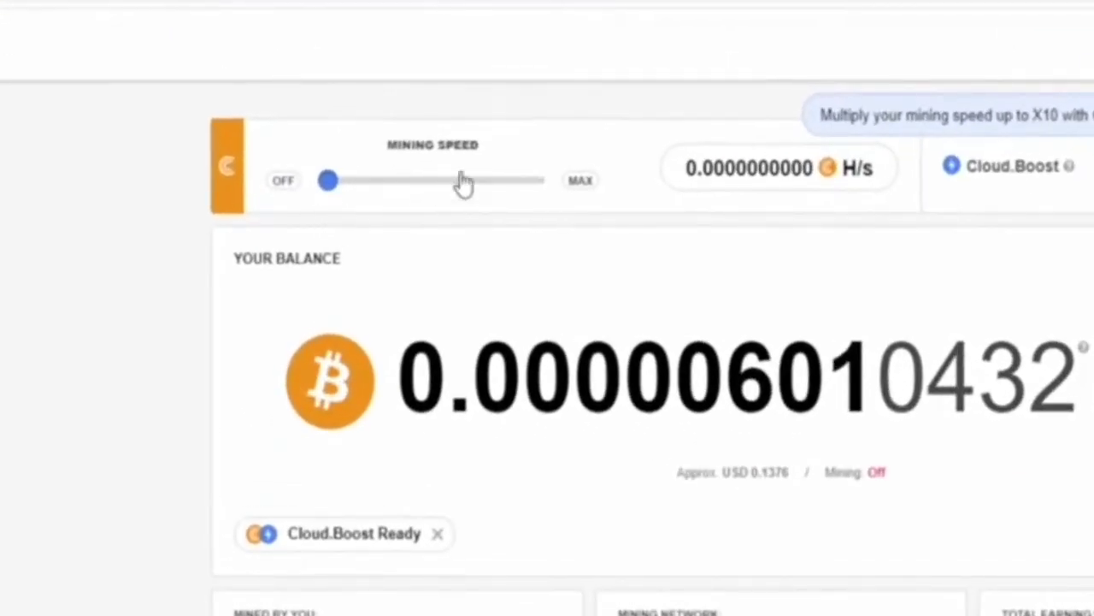
mouse_move(308, 248)
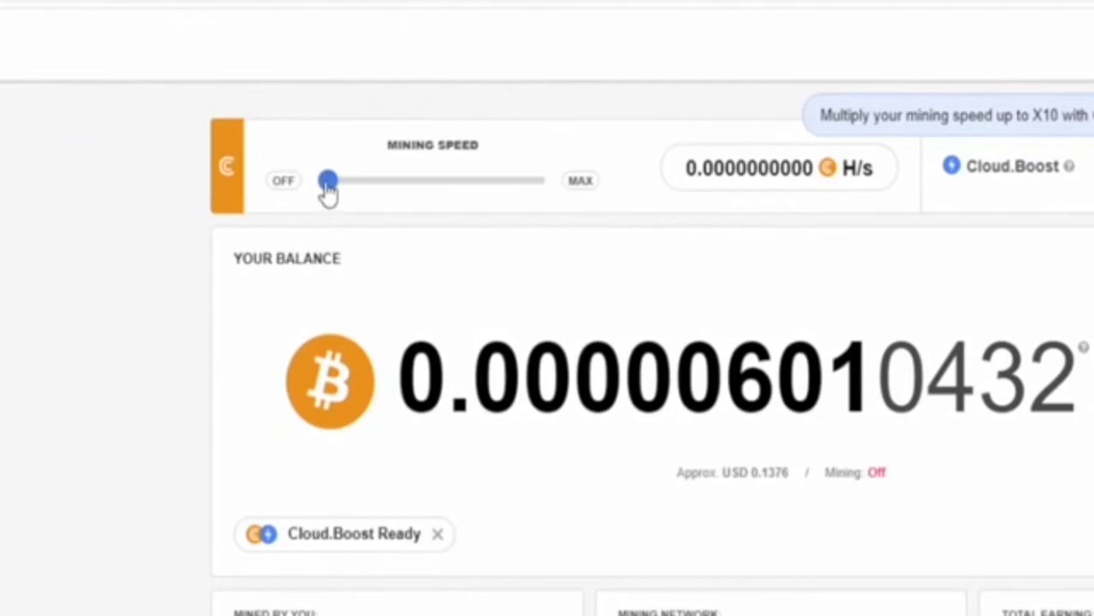
Step: Drag the Mining Speed slider from OFF to MAX for about 666 H/s
drag(329, 180, 534, 180)
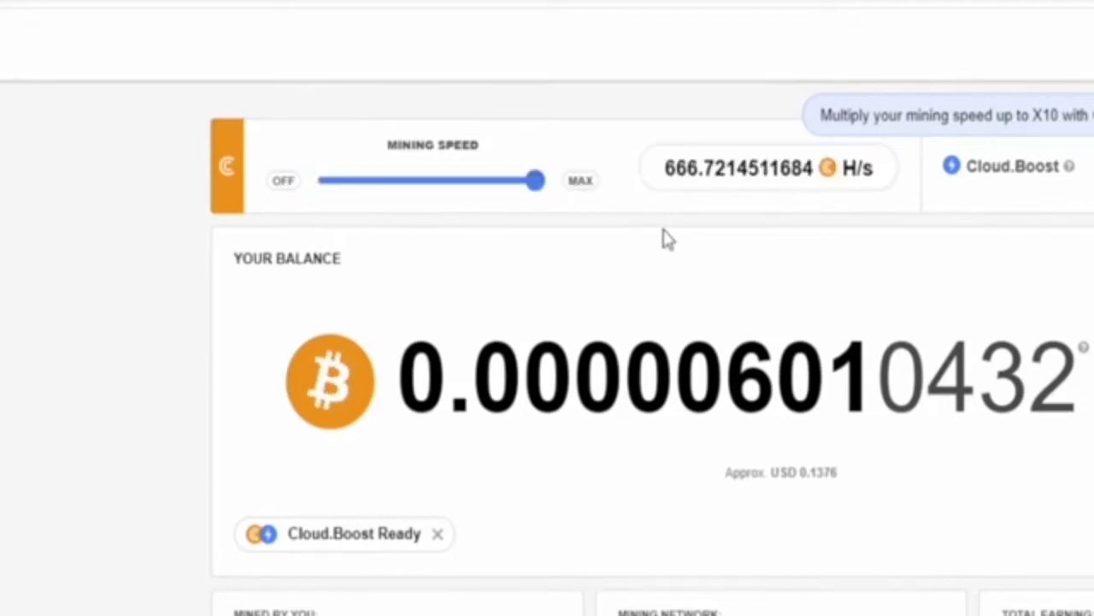
mouse_move(737, 218)
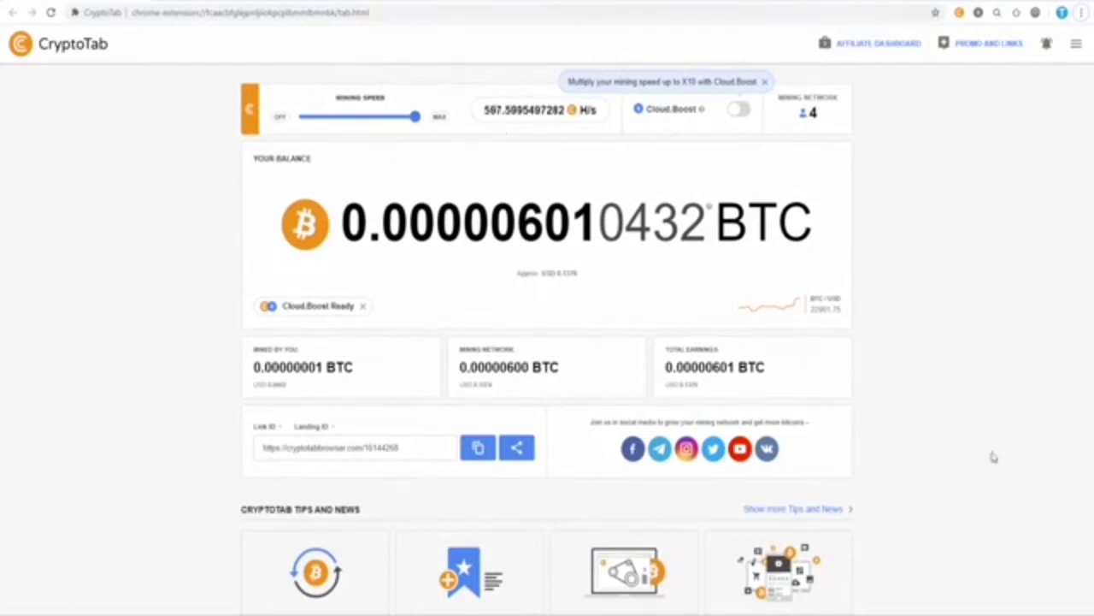
mouse_move(973, 422)
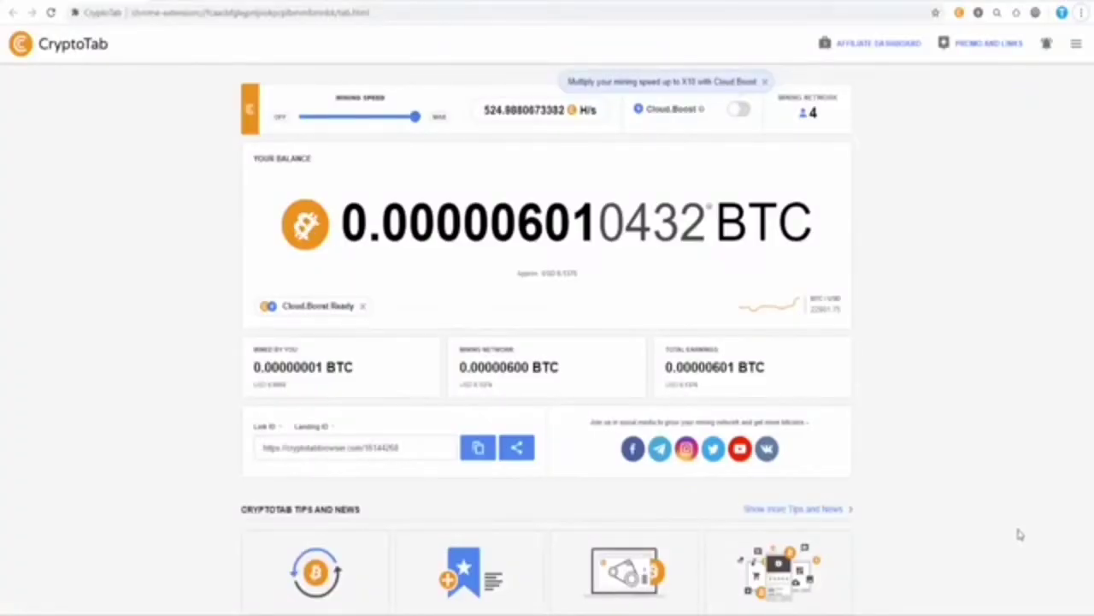
mouse_move(1003, 425)
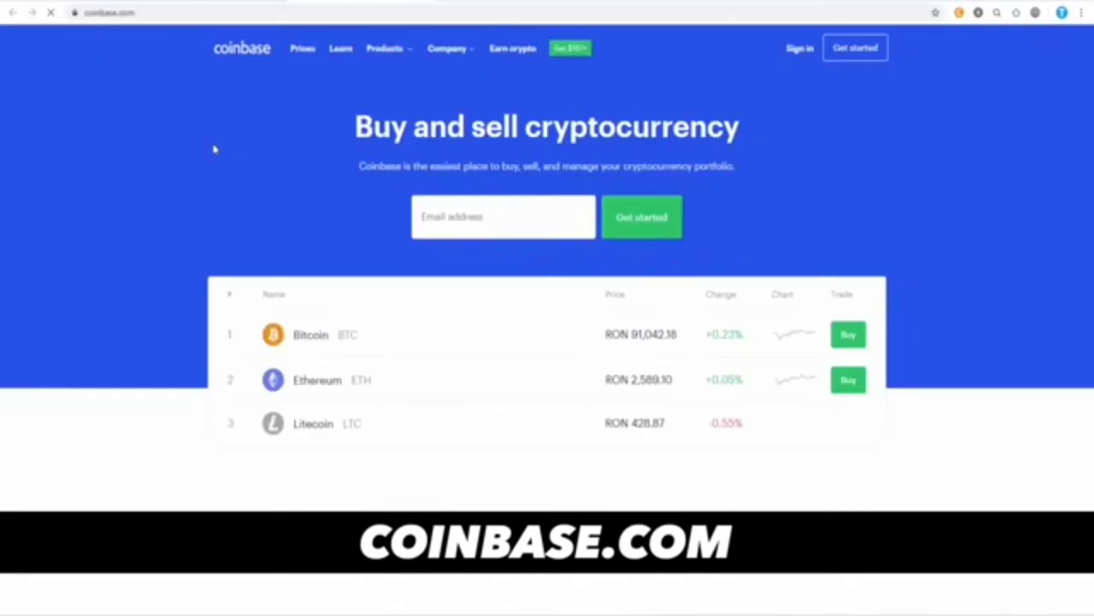
Step: Scroll the Coinbase homepage toward the 'Get $167+' Earn crypto link
scroll(down, 3)
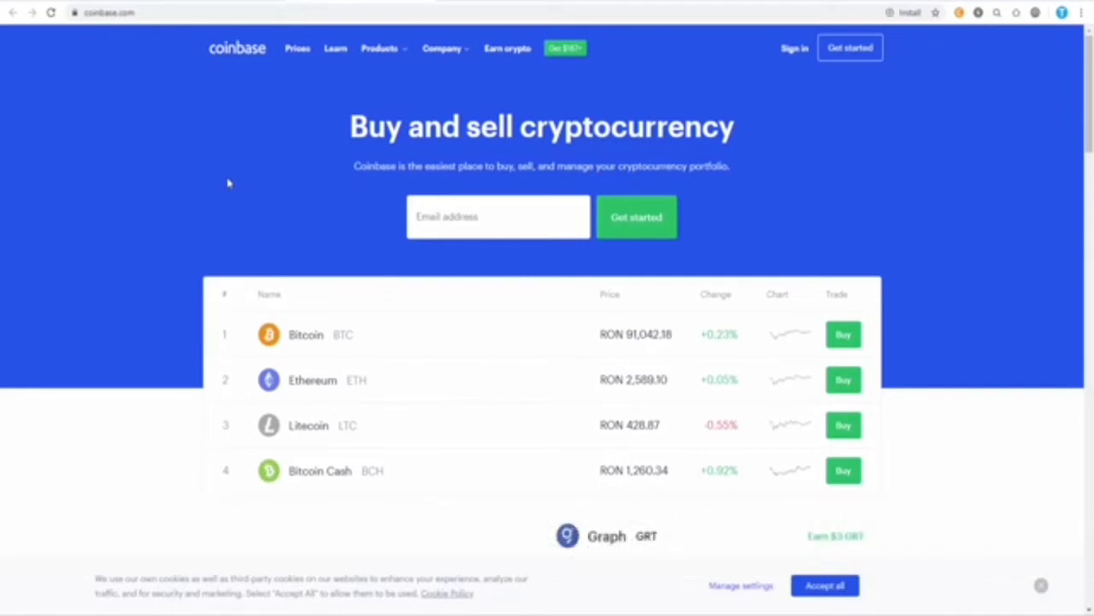
mouse_move(222, 171)
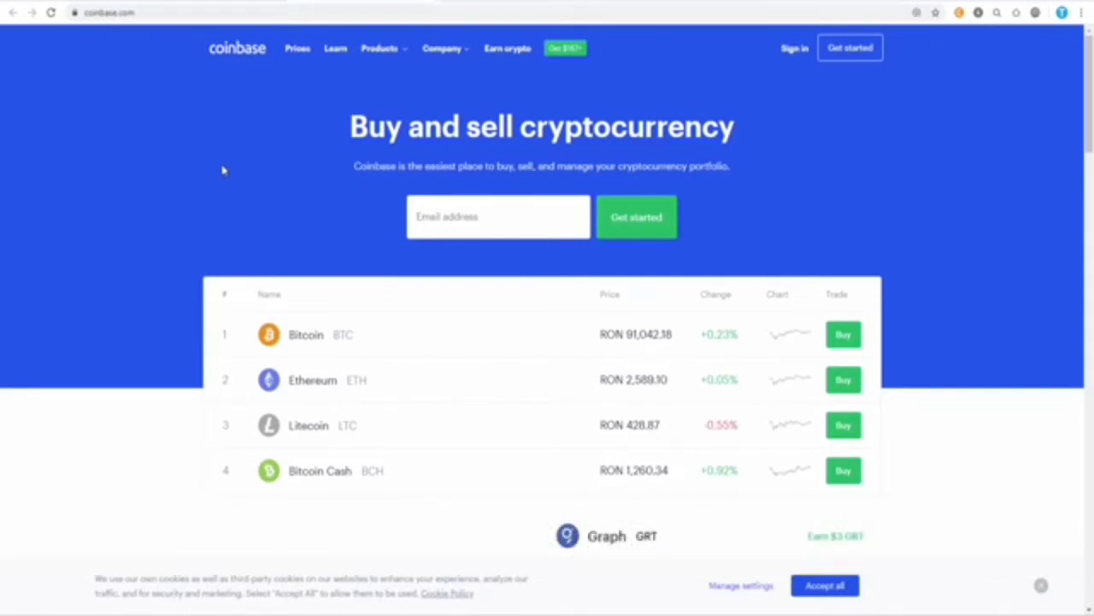
mouse_move(986, 266)
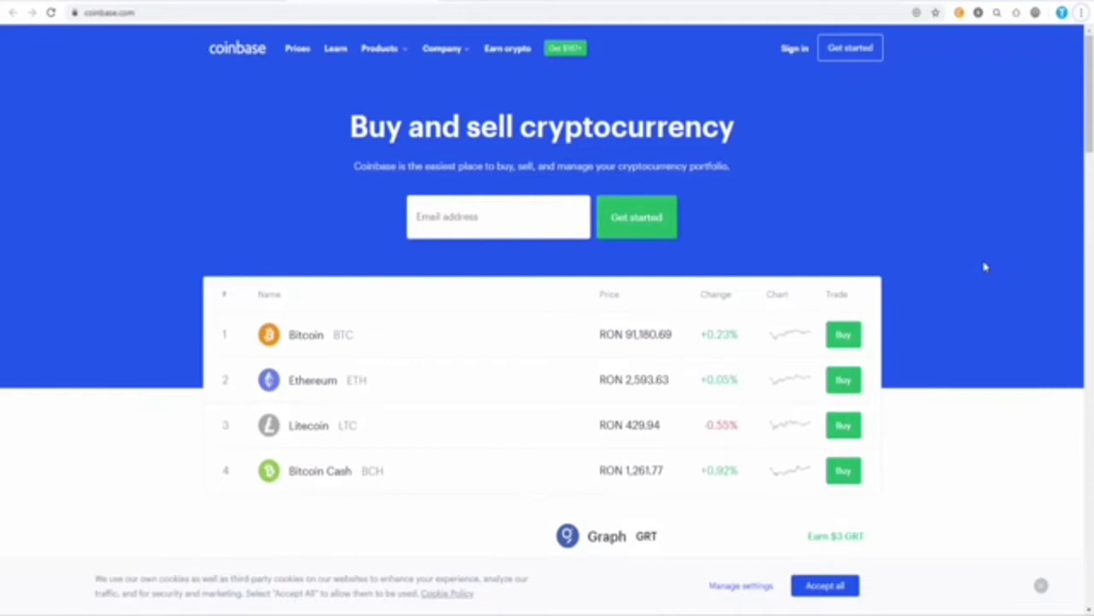
mouse_move(858, 160)
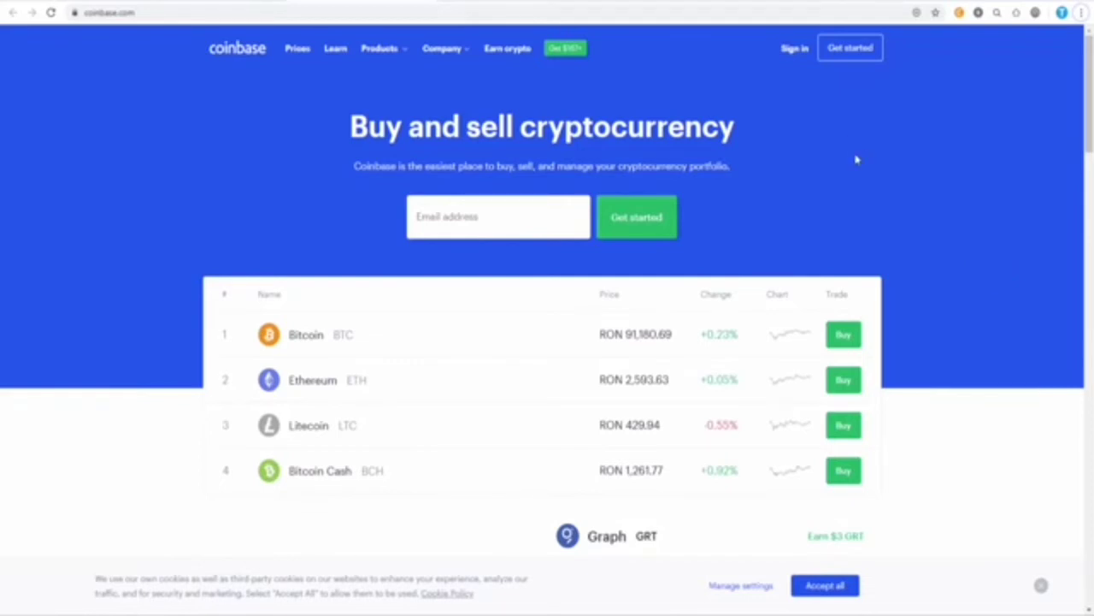
mouse_move(573, 77)
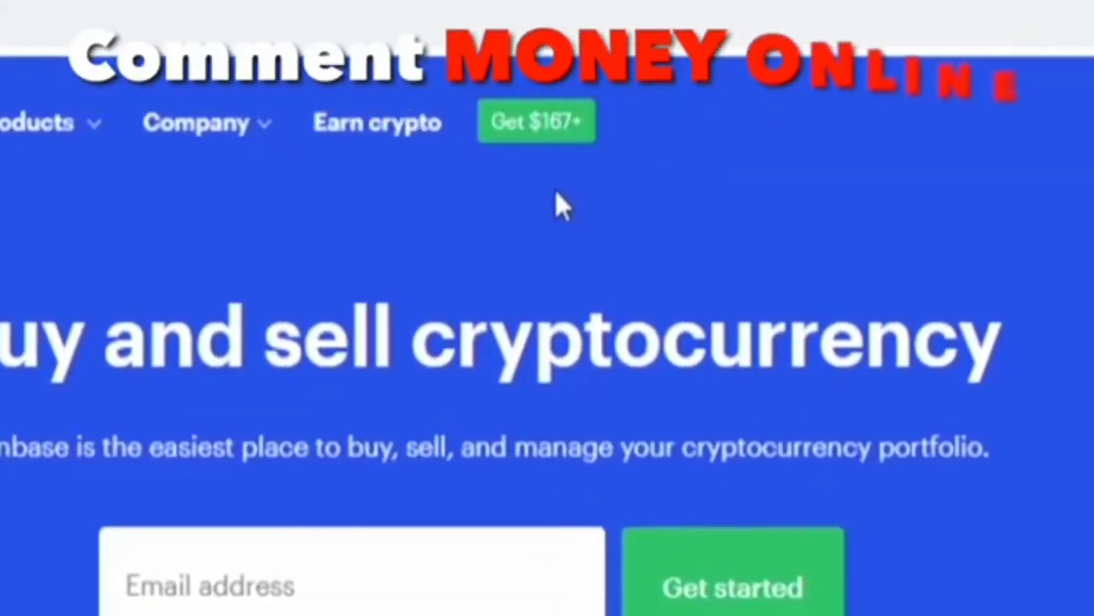
mouse_move(539, 141)
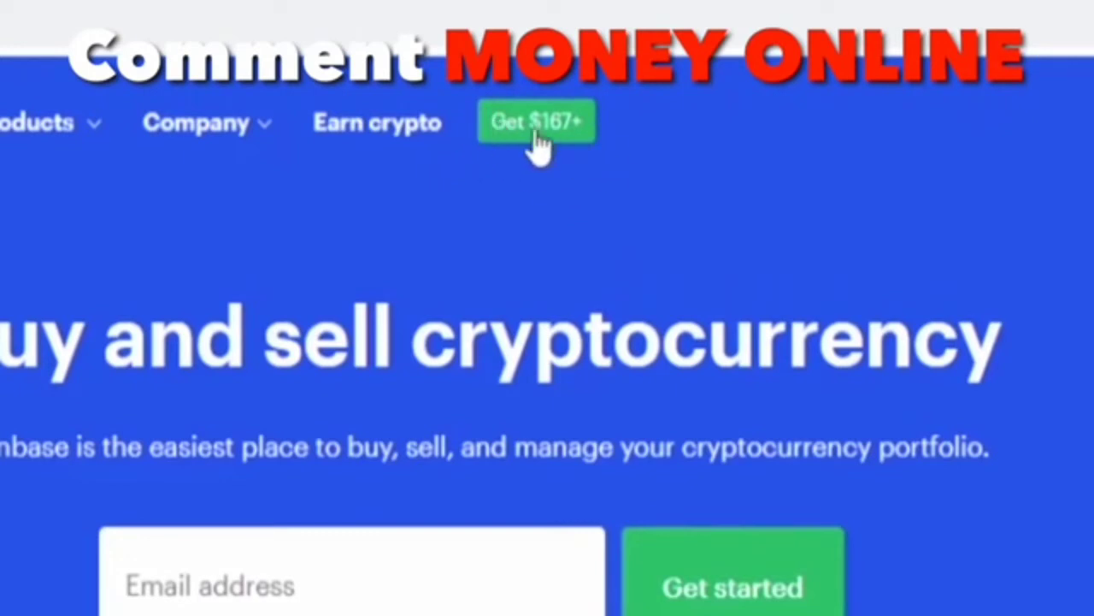
mouse_move(577, 149)
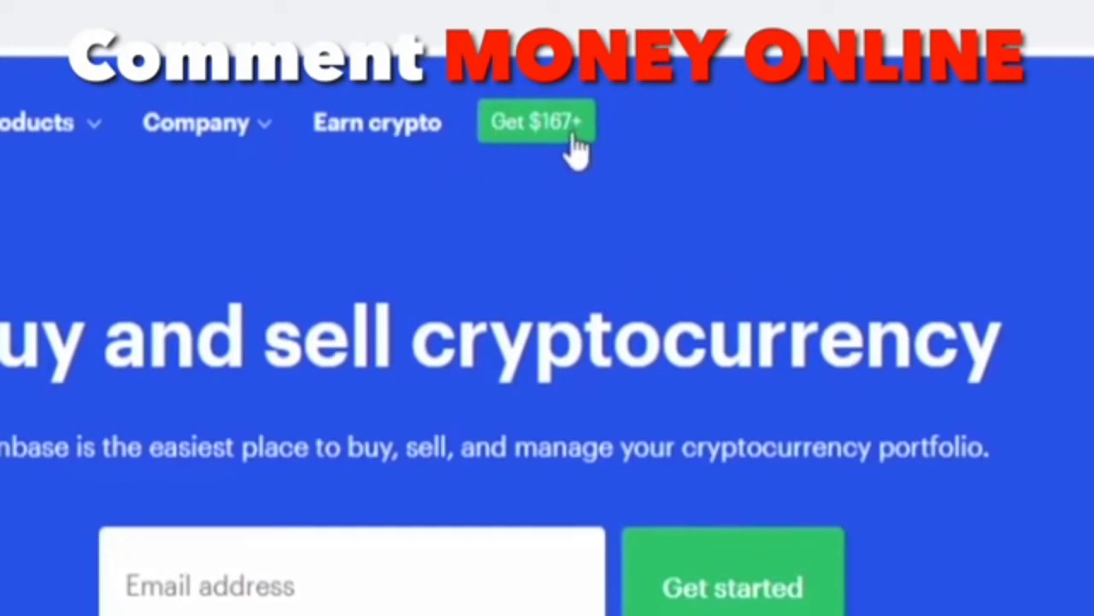
mouse_move(564, 132)
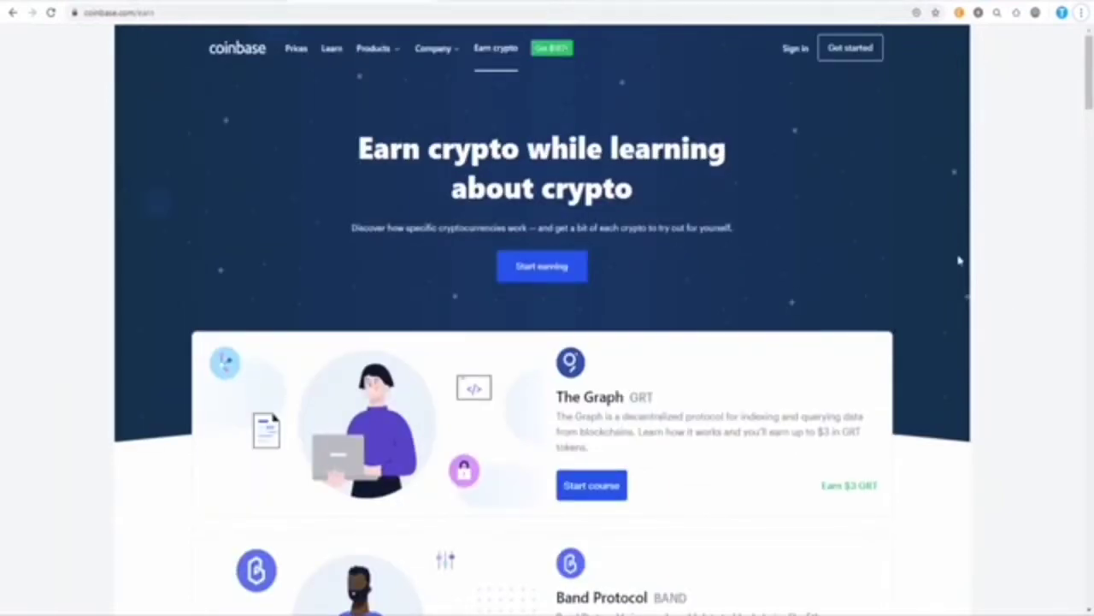
scroll(down, 3)
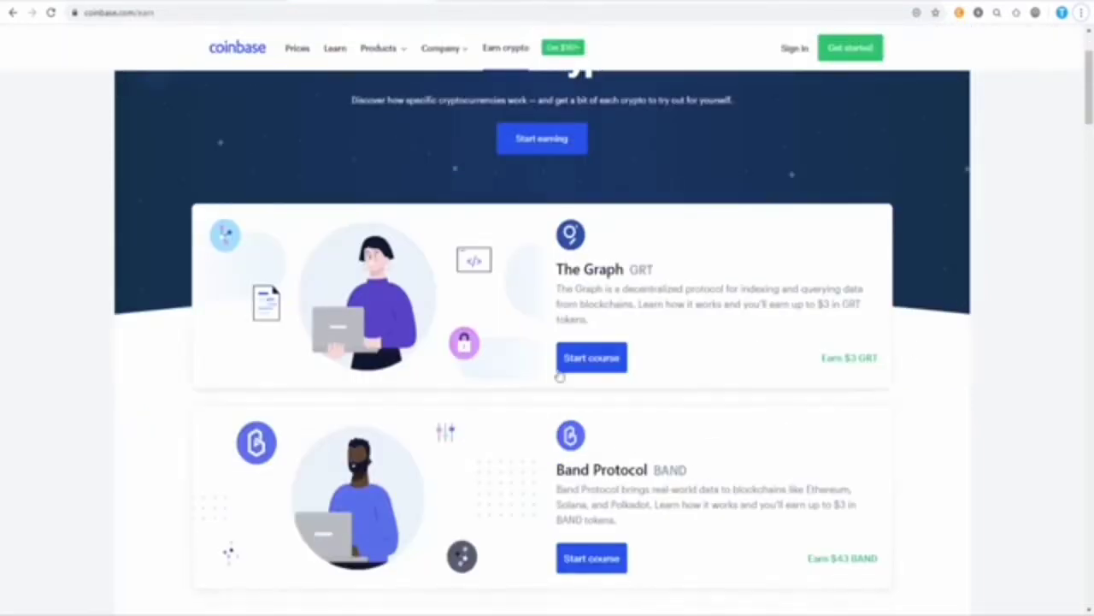
scroll(down, 3)
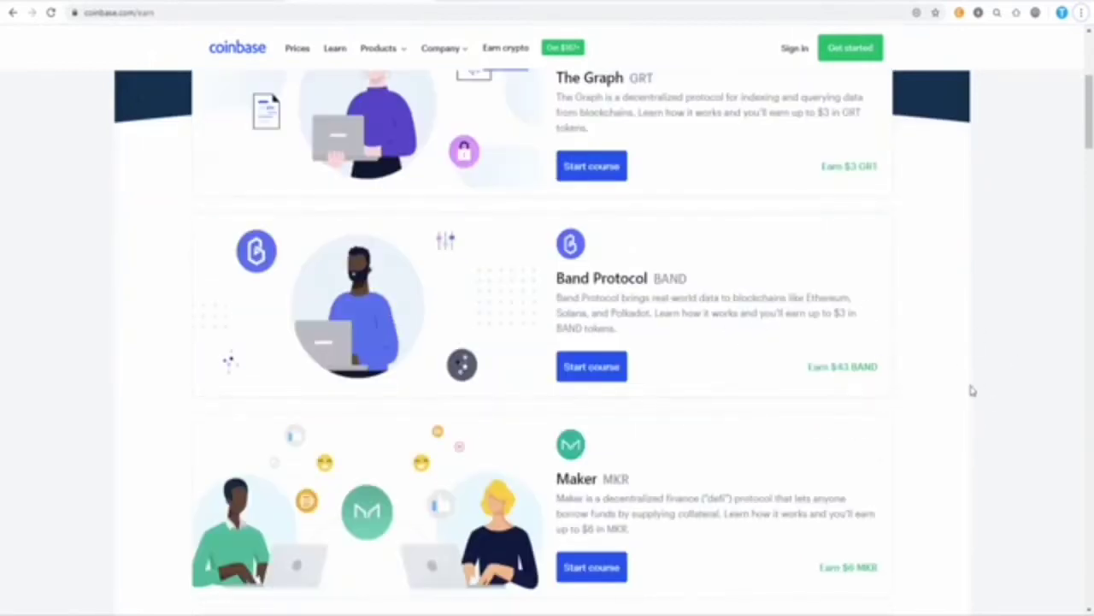
scroll(down, 3)
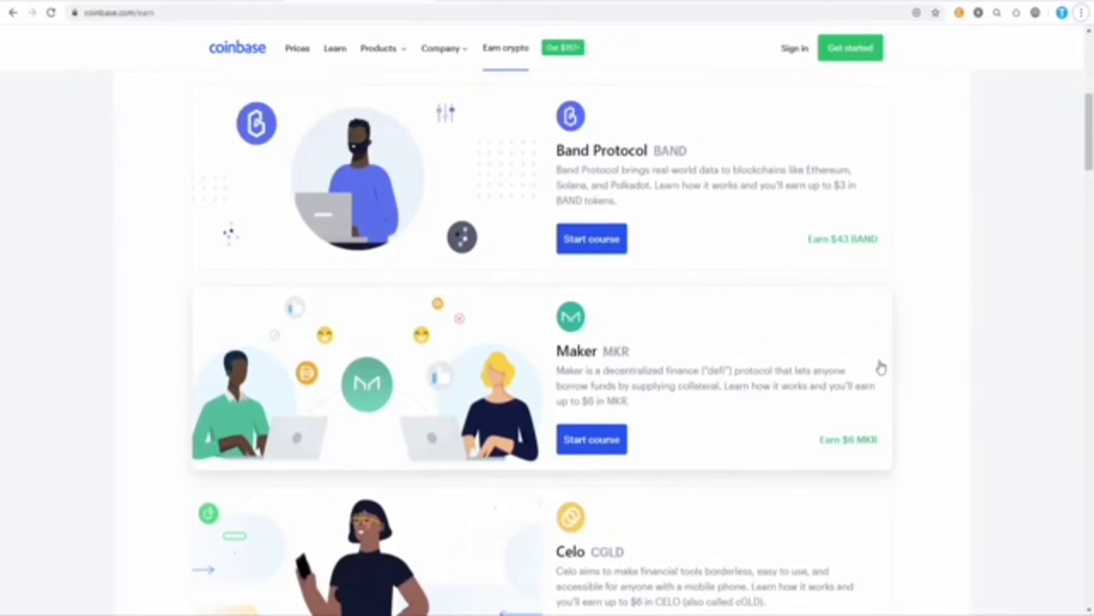
mouse_move(859, 261)
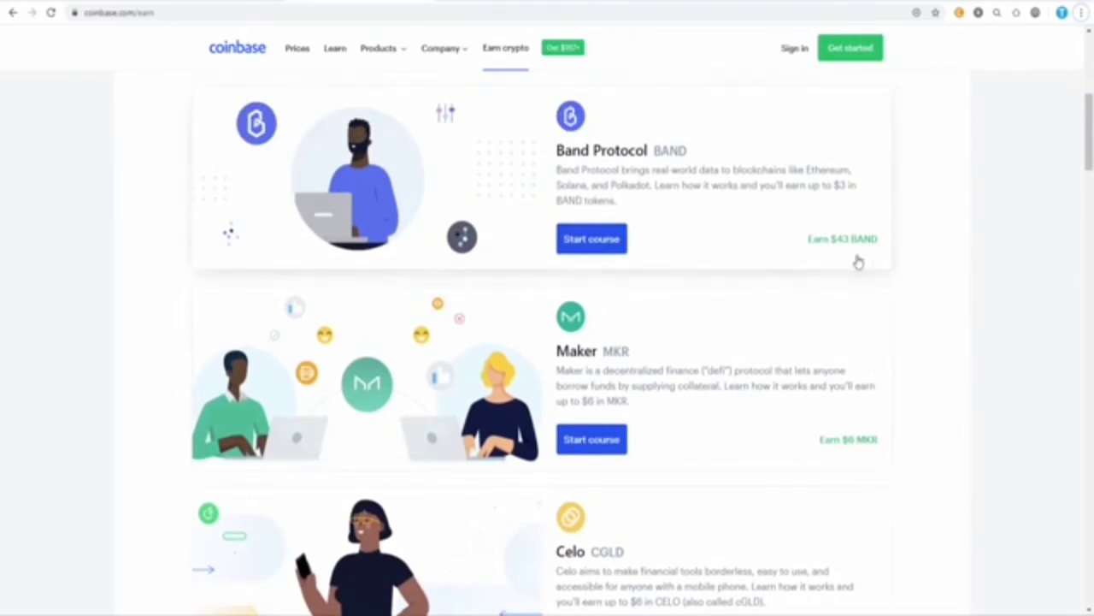
mouse_move(838, 263)
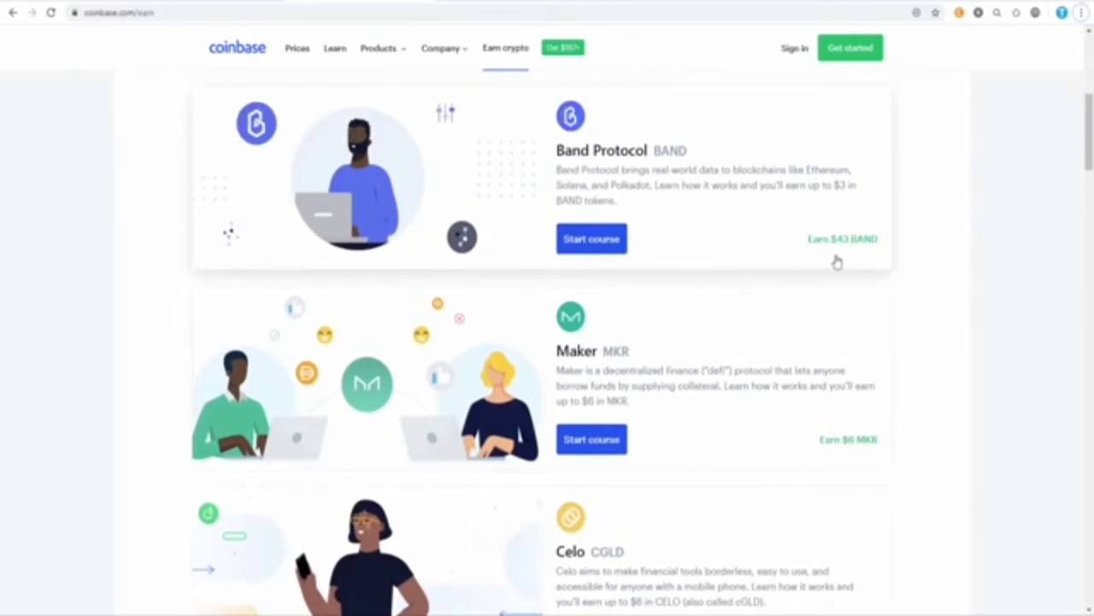
scroll(up, 3)
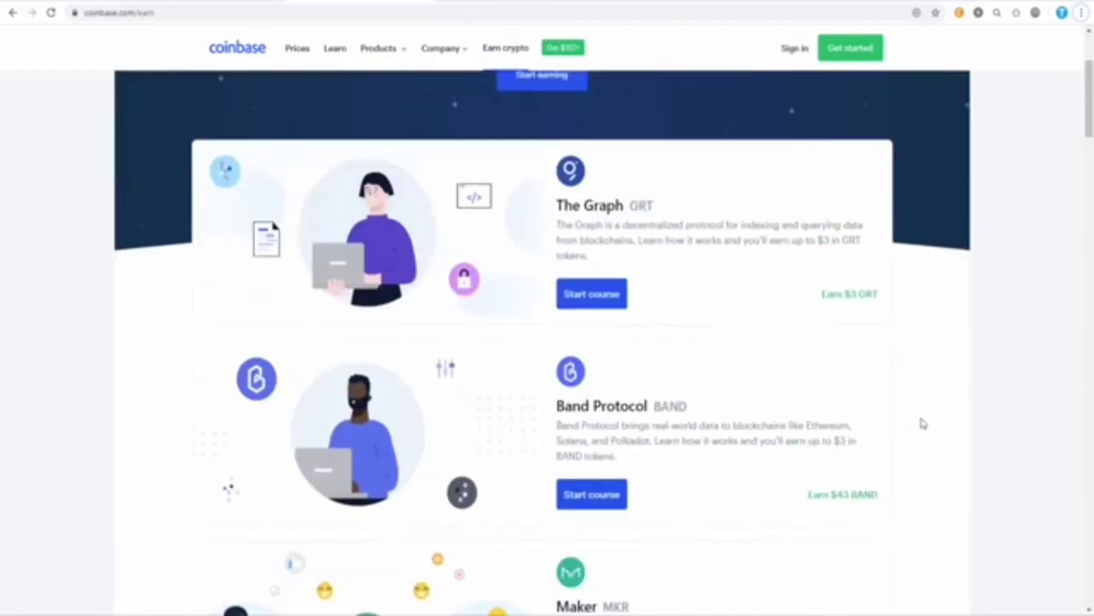
mouse_move(873, 405)
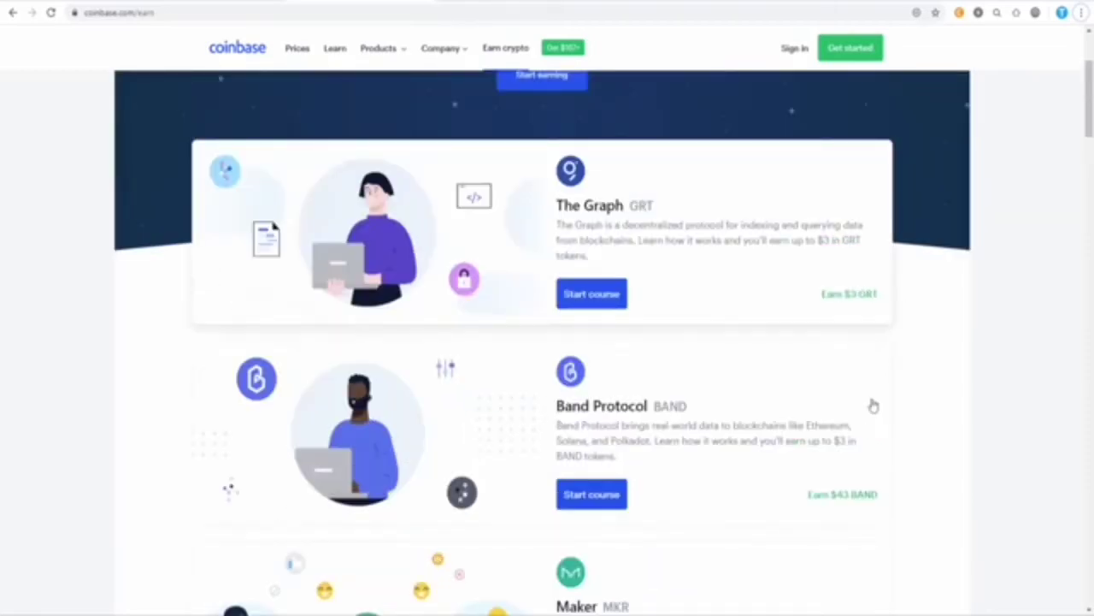
scroll(down, 3)
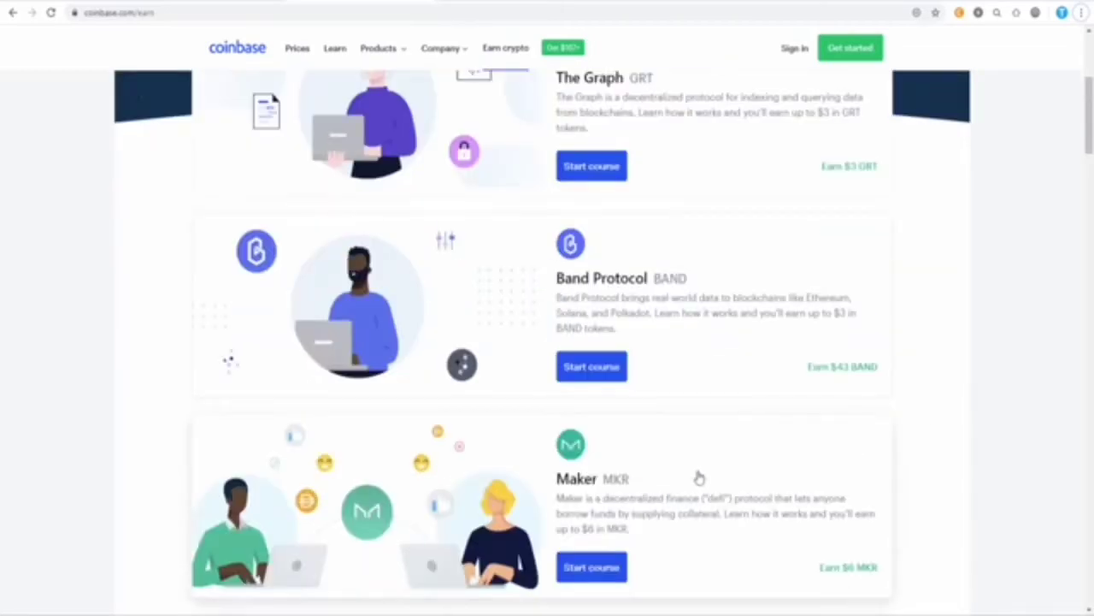
scroll(down, 3)
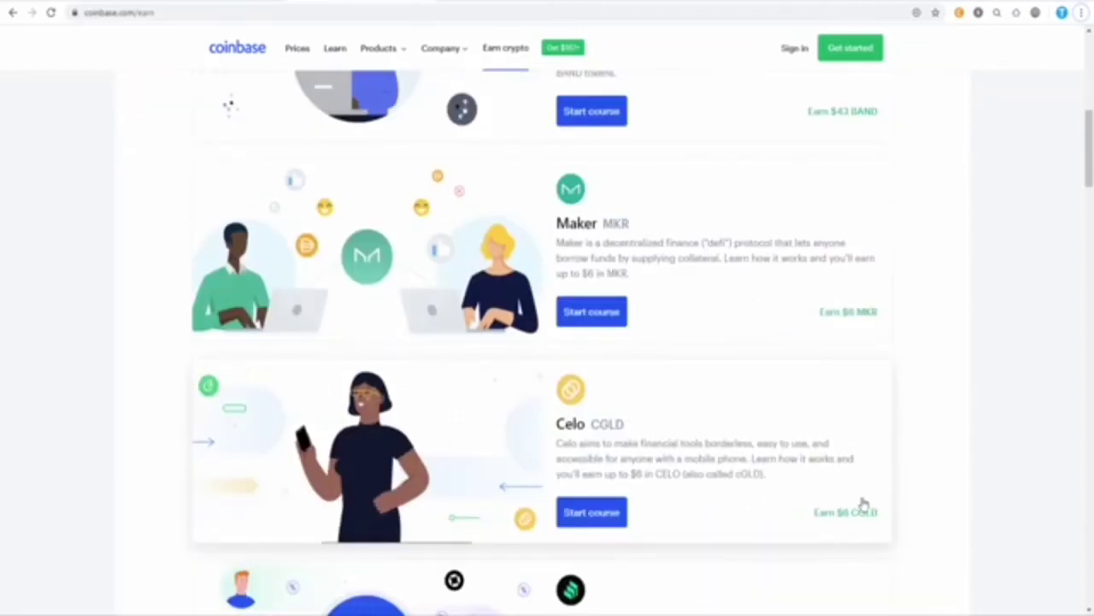
mouse_move(859, 486)
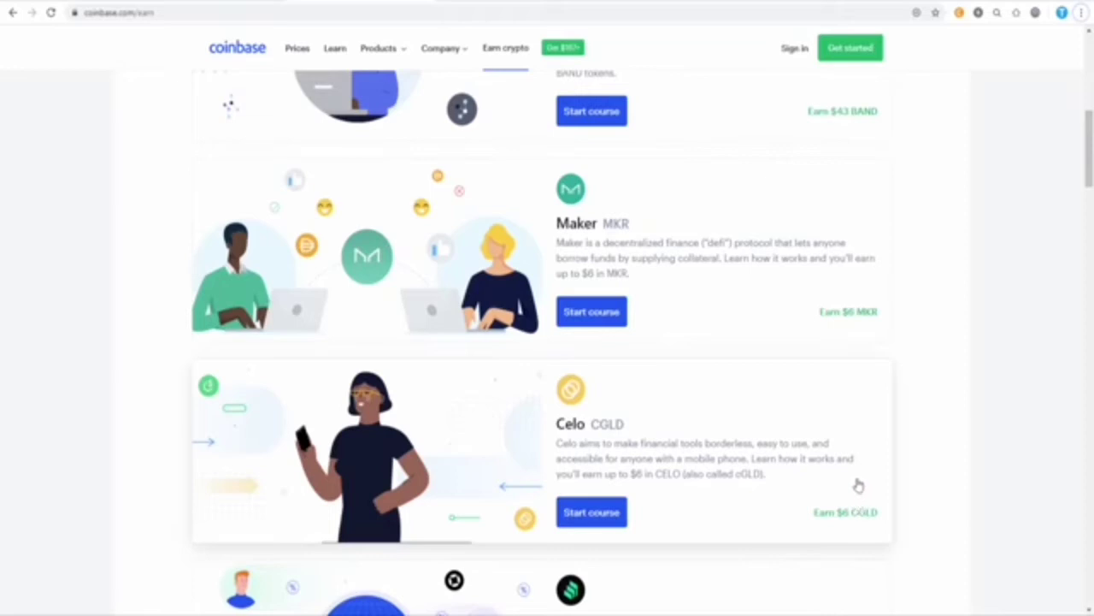
mouse_move(957, 467)
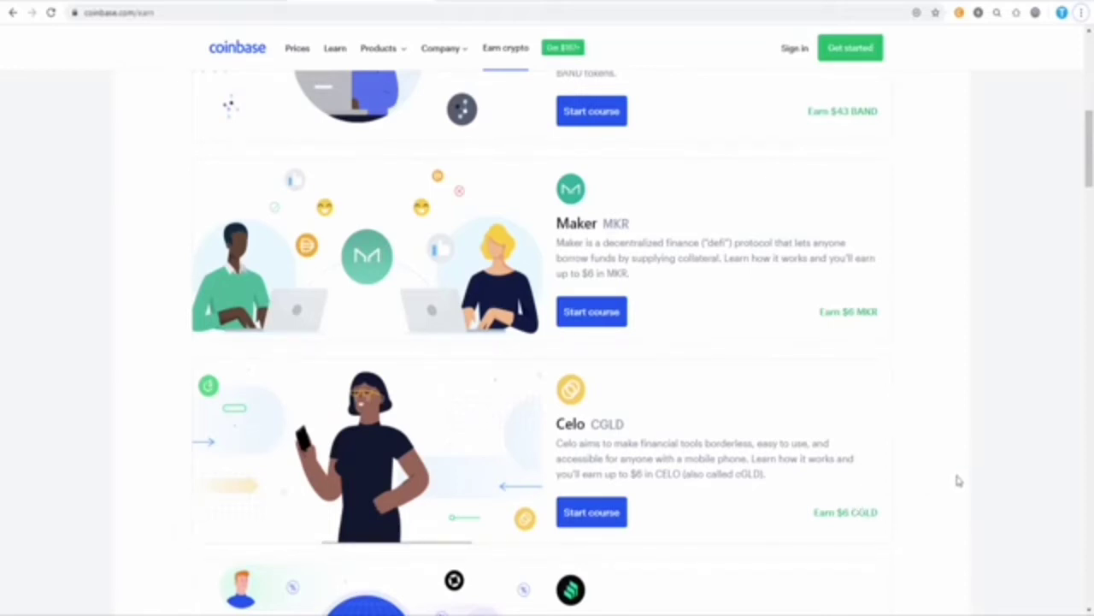
mouse_move(918, 406)
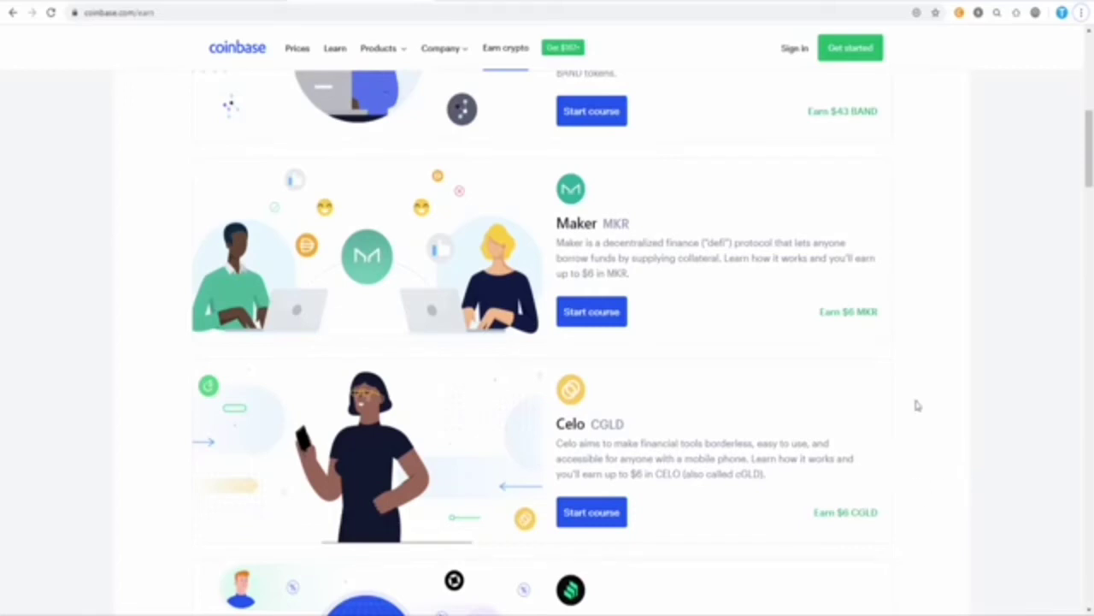
mouse_move(931, 325)
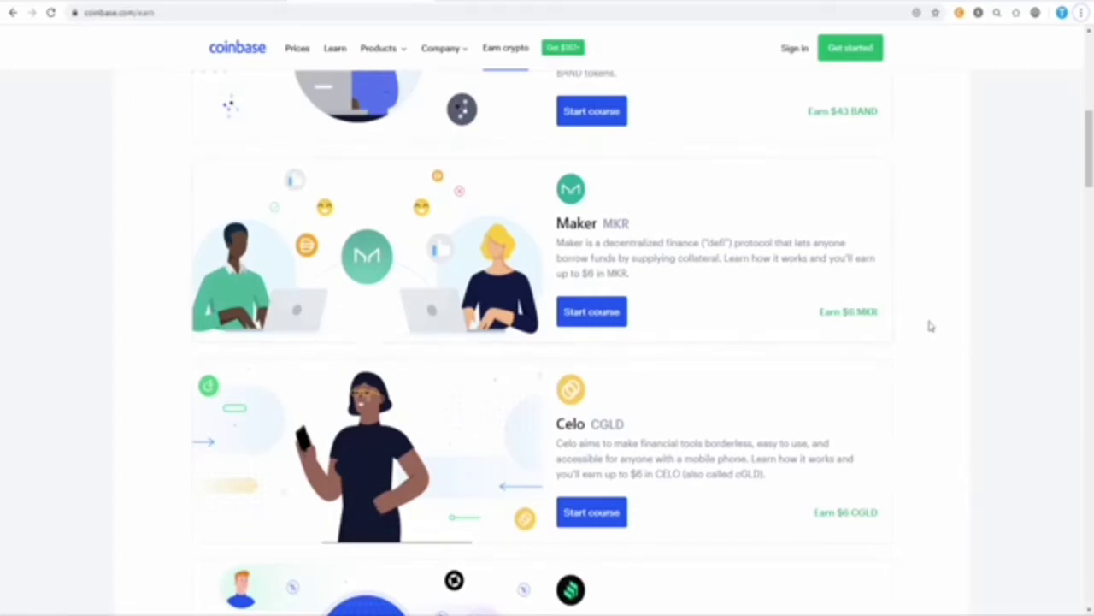
mouse_move(933, 325)
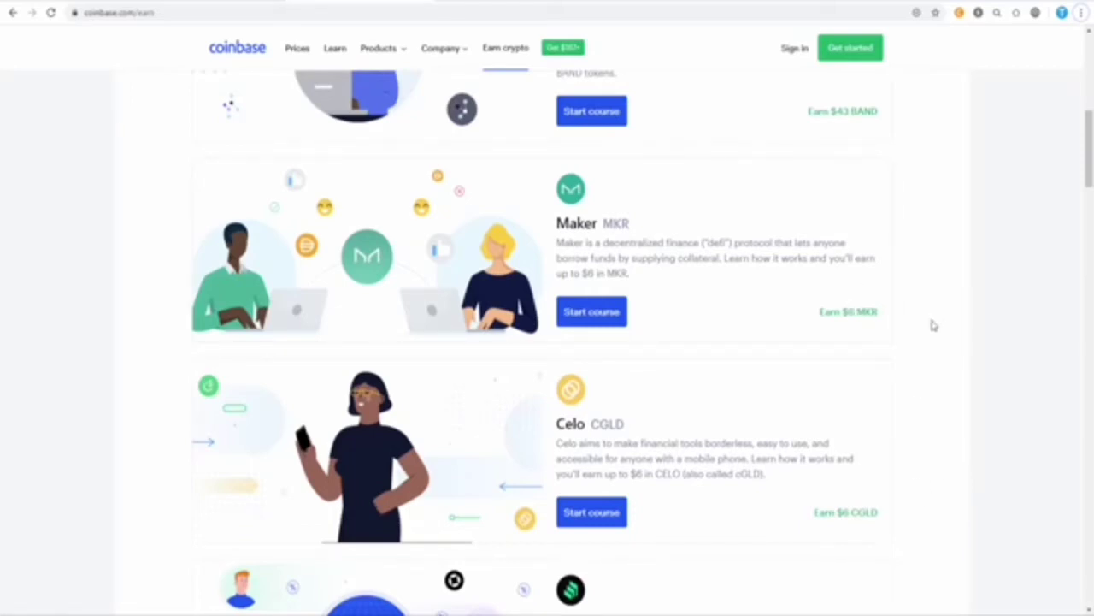
scroll(up, 3)
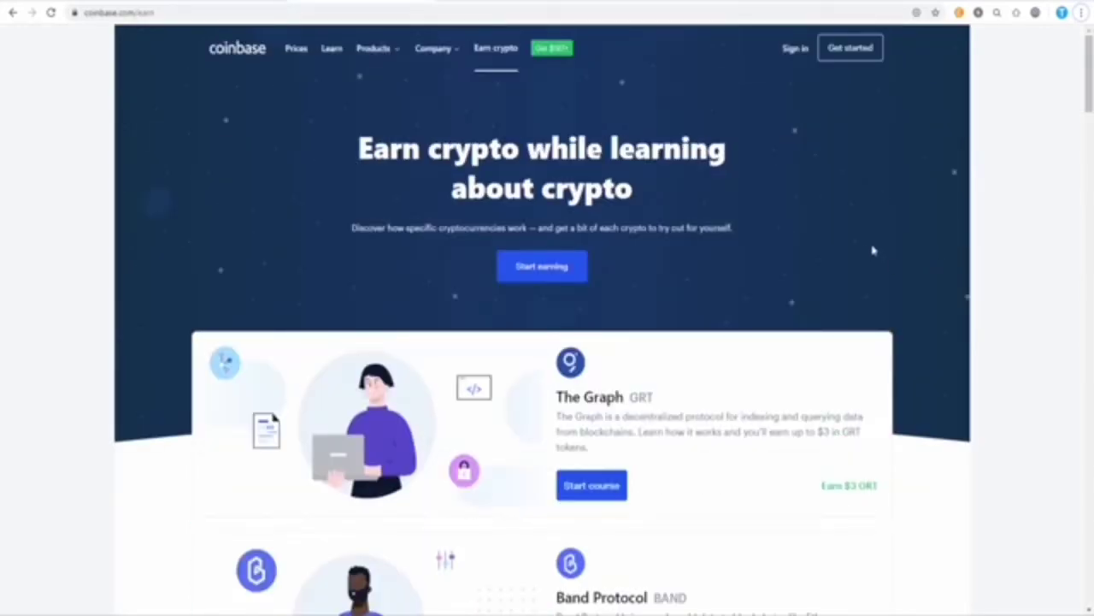
mouse_move(712, 195)
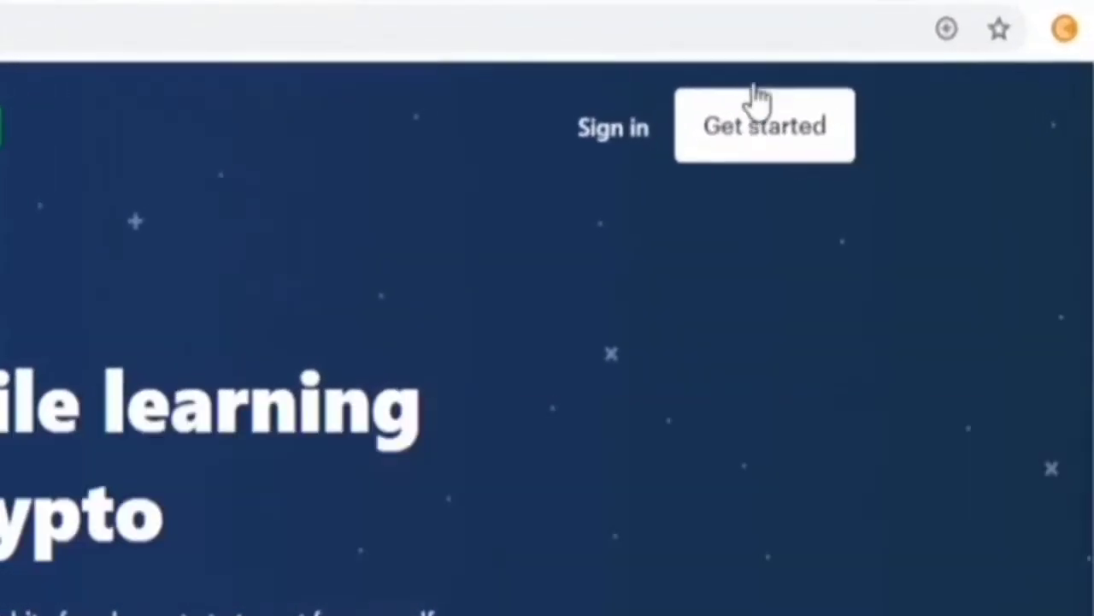
Step: Use 'Get started' to open the Coinbase Create your account form
click(763, 125)
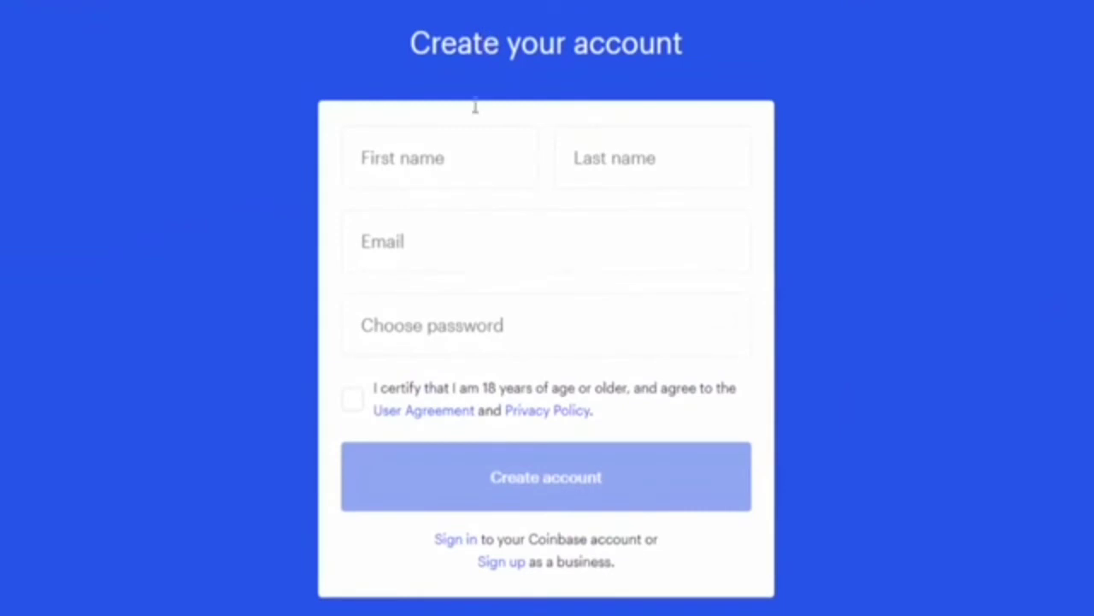
mouse_move(509, 120)
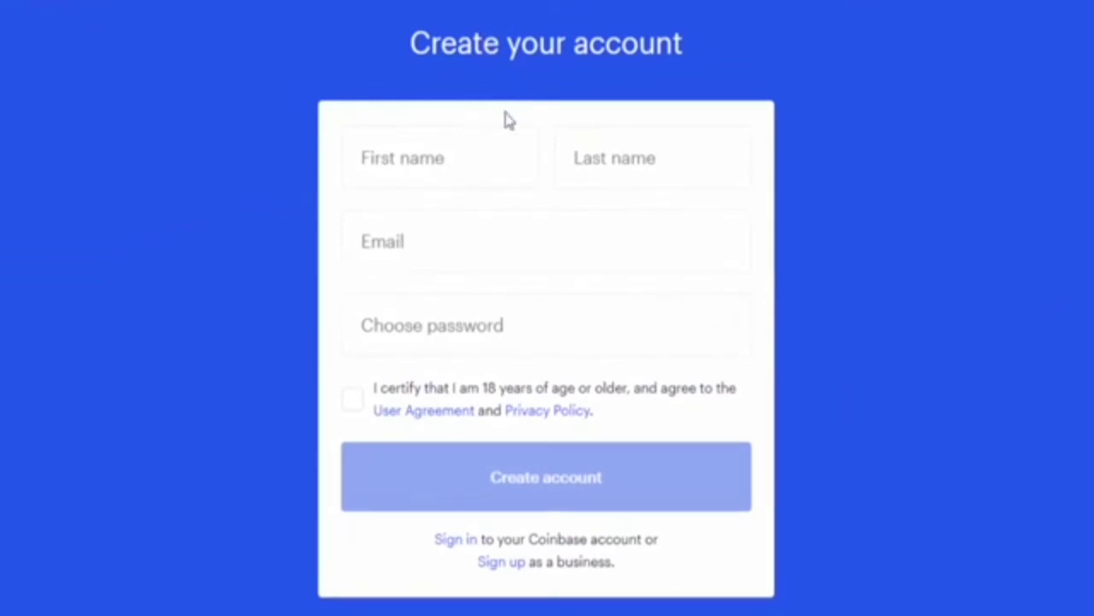
mouse_move(509, 109)
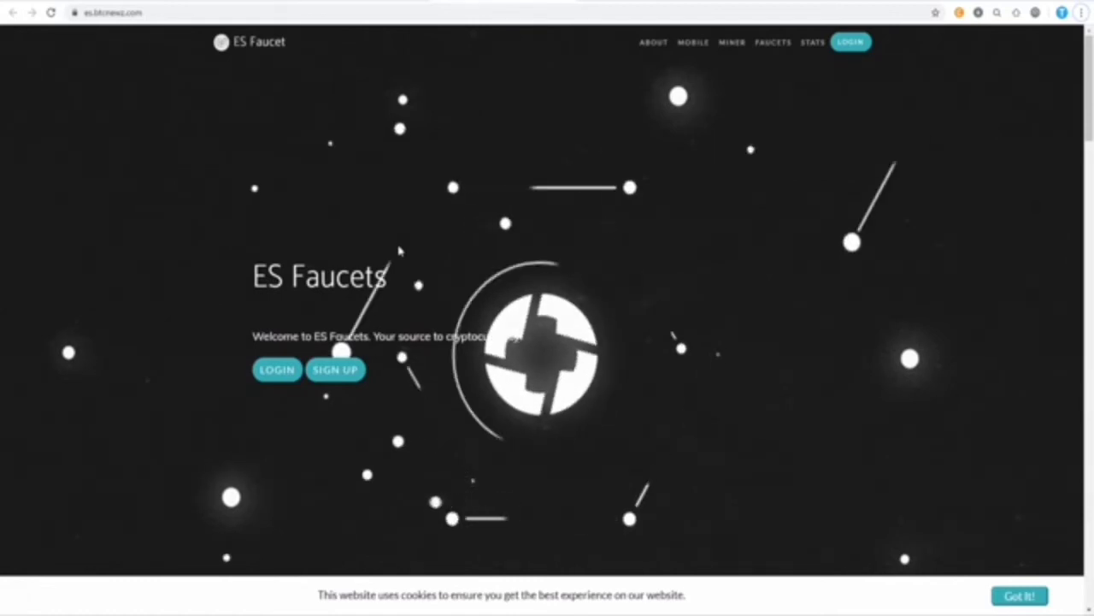
click(335, 369)
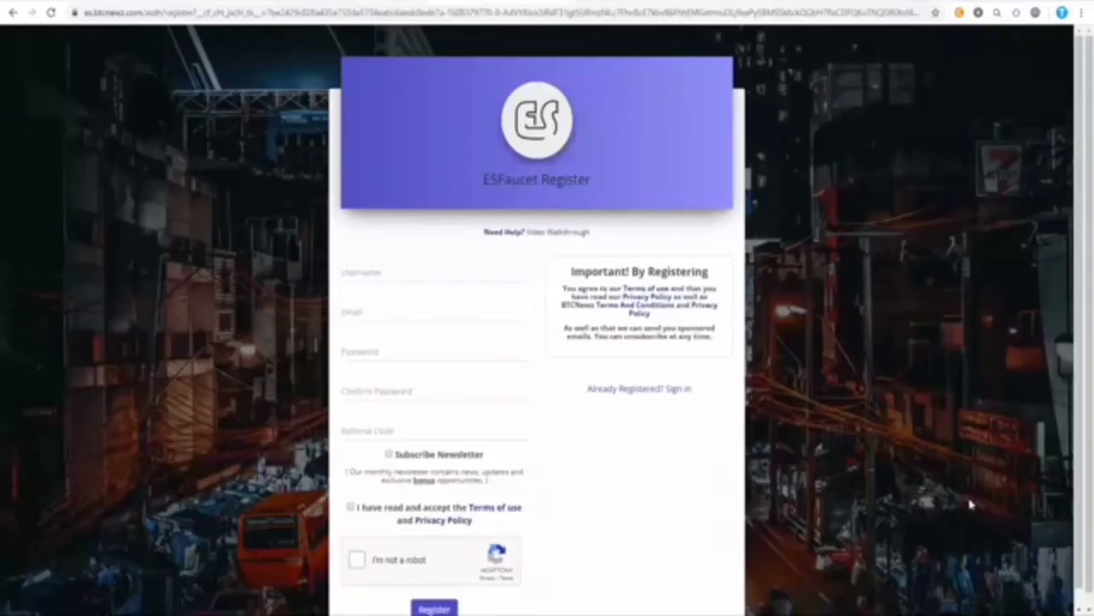
mouse_move(579, 244)
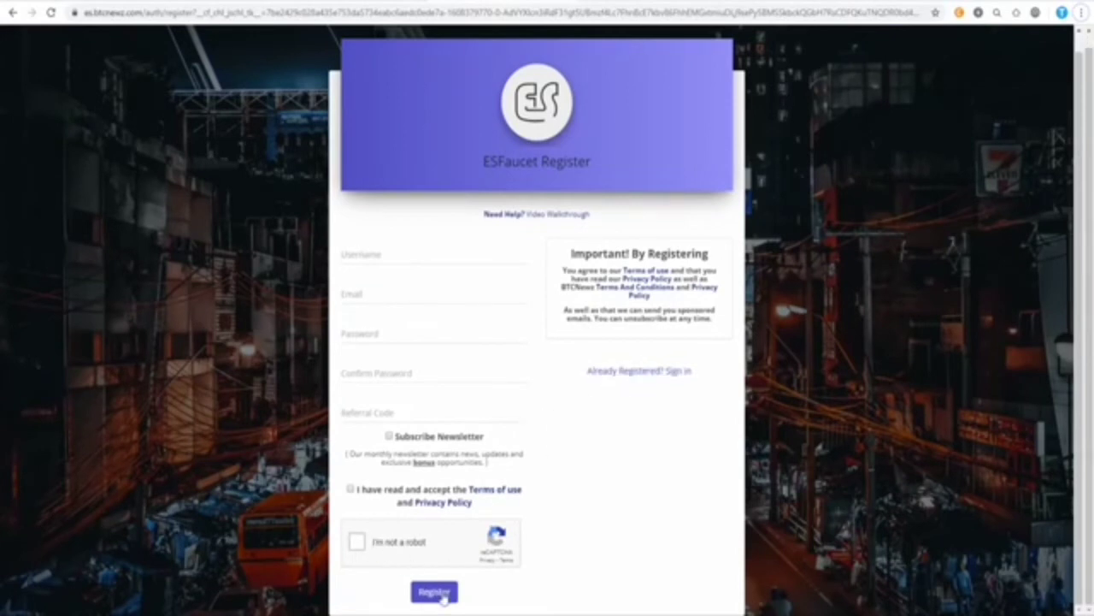
mouse_move(724, 503)
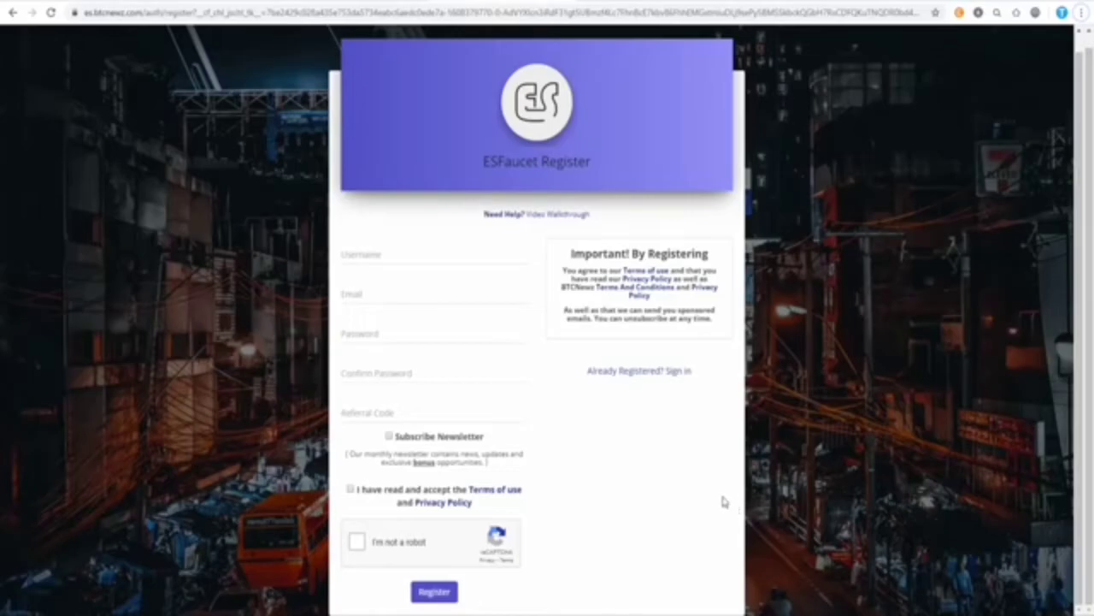
Step: Submit the ES Faucet registration and expand the Earn submenu on the dashboard
click(433, 591)
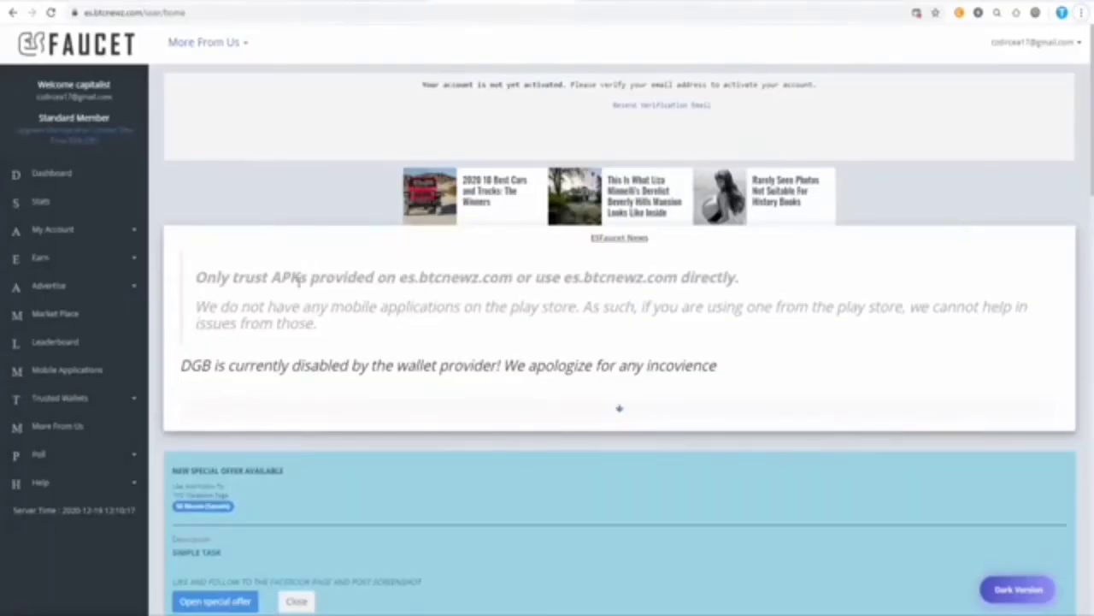
mouse_move(42, 145)
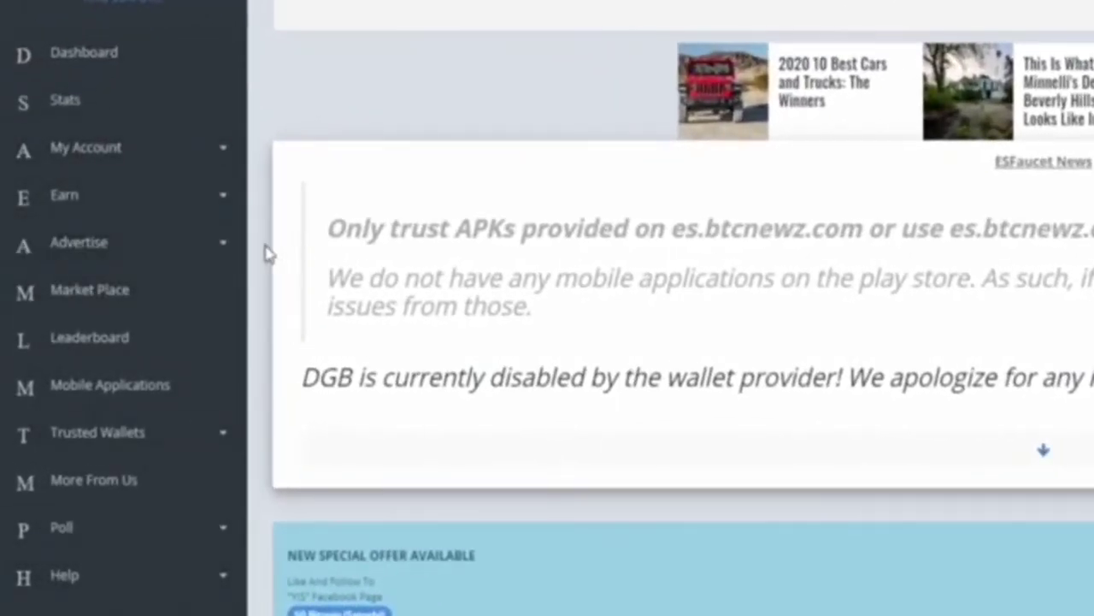
click(64, 194)
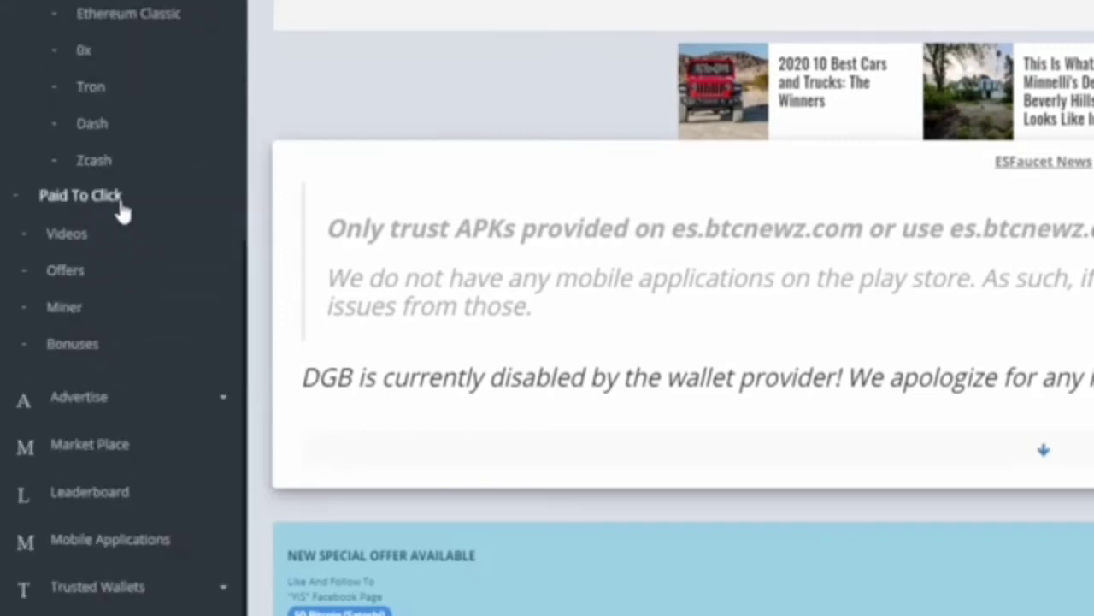
mouse_move(68, 342)
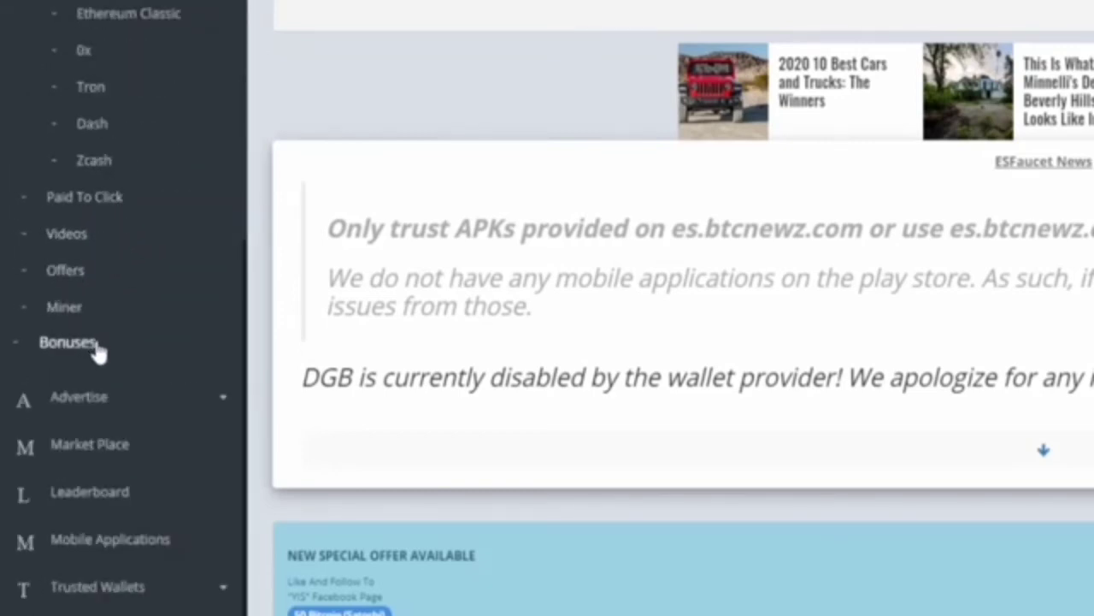
mouse_move(100, 359)
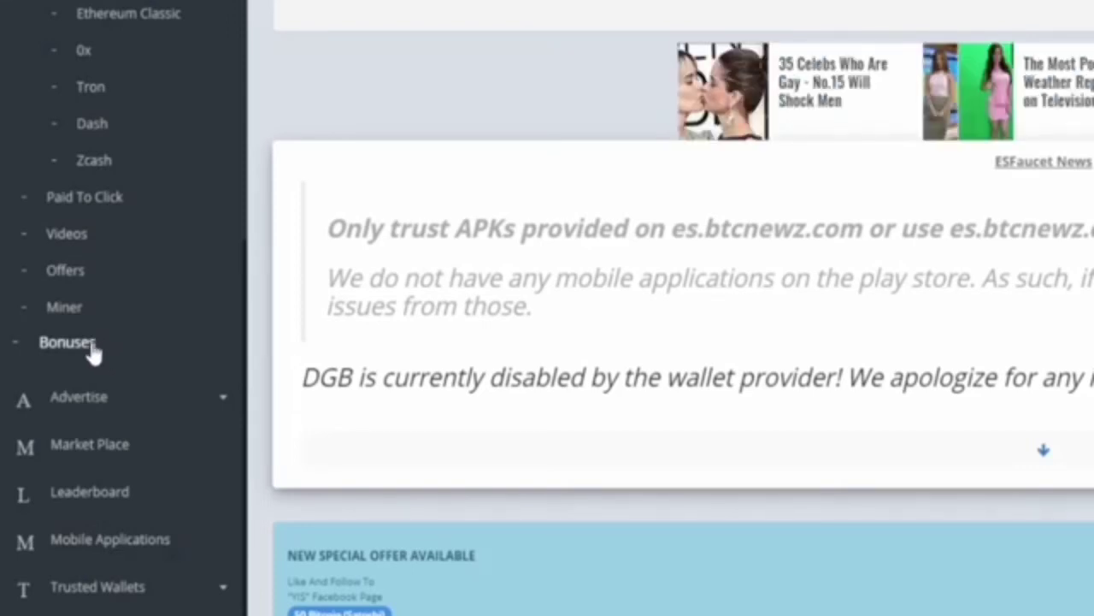
mouse_move(79, 373)
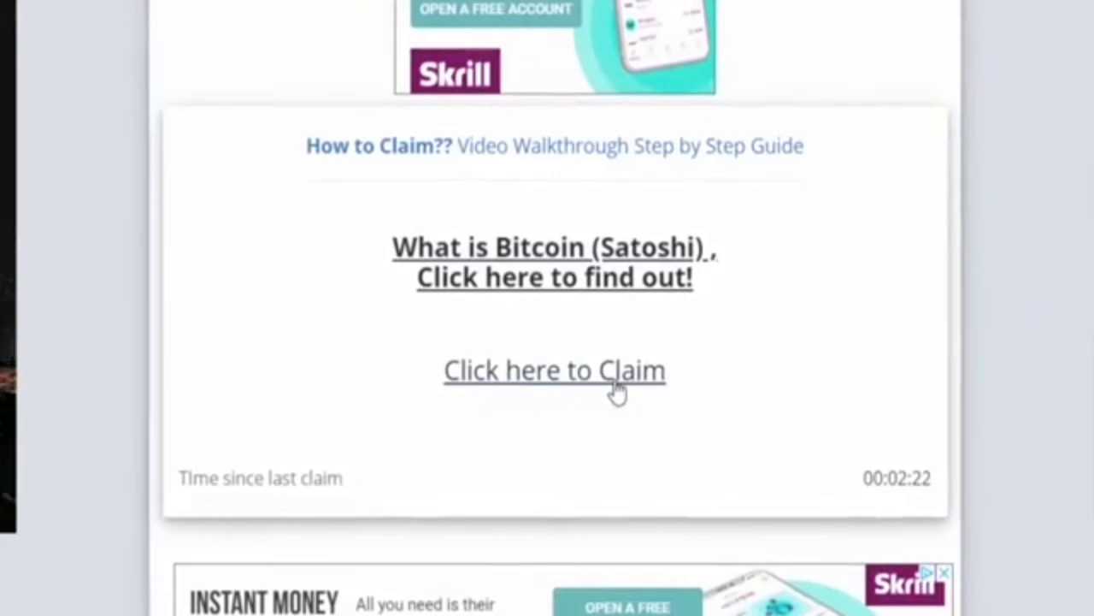
Step: Start the bitcoin faucet claim and tick the reCAPTCHA 'I'm not a robot' checkbox
click(554, 369)
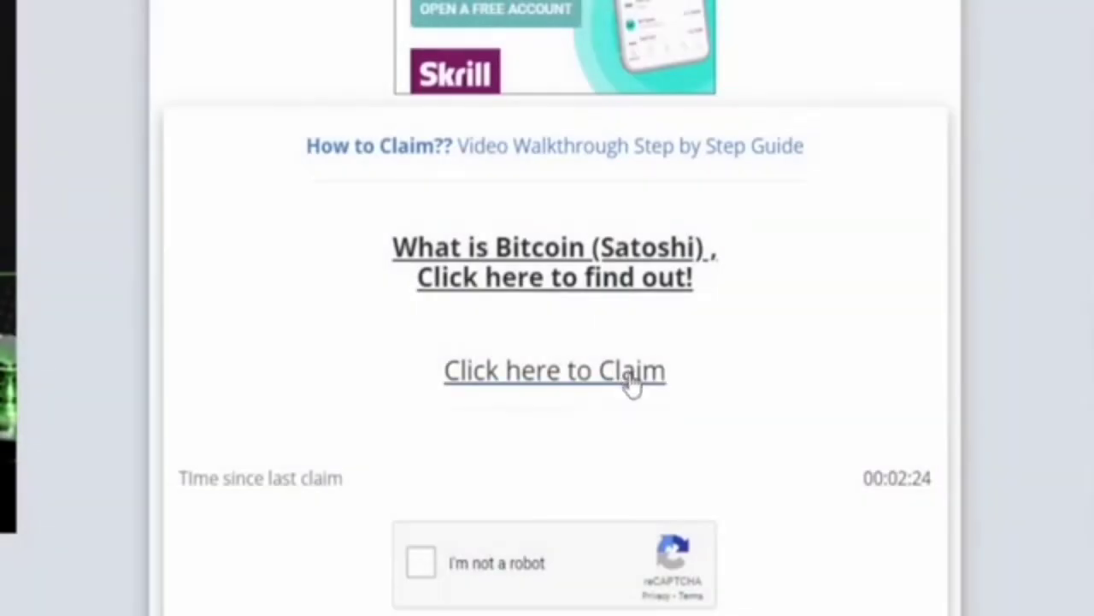
scroll(down, 3)
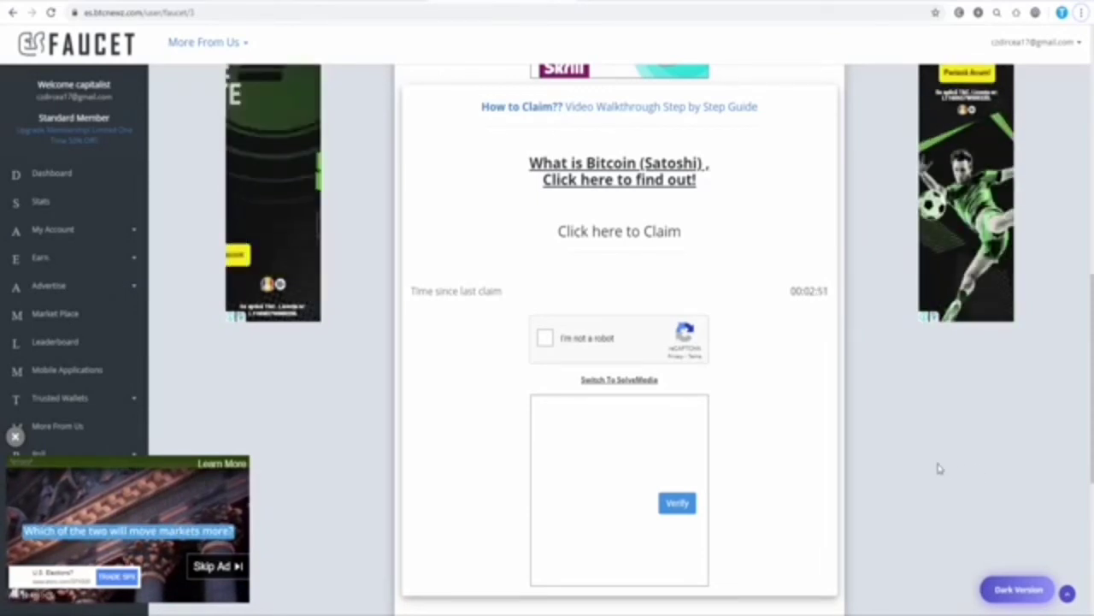
scroll(down, 3)
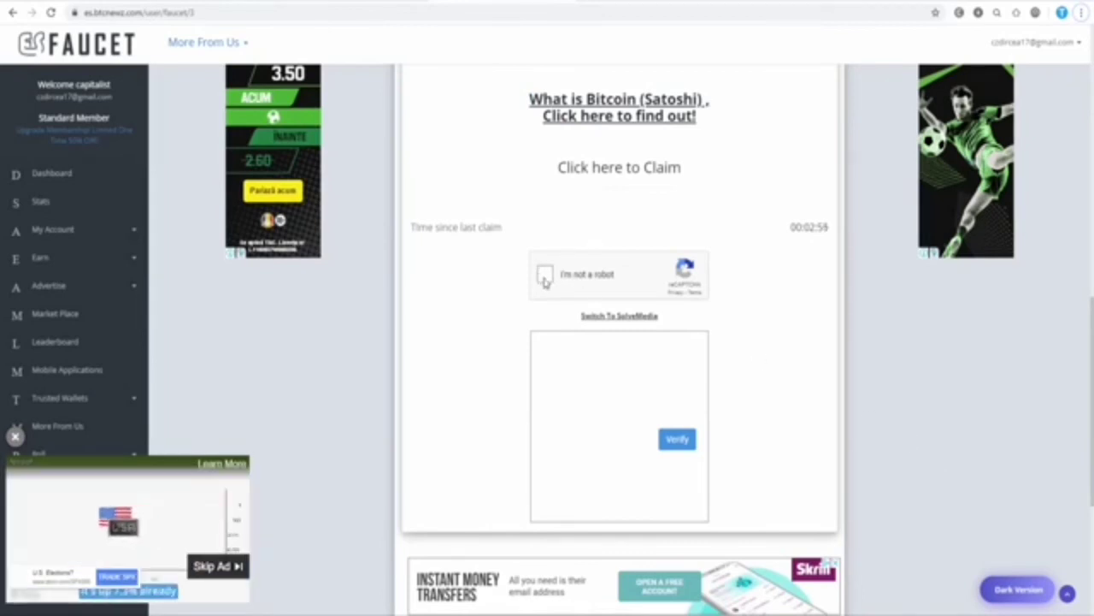
click(545, 274)
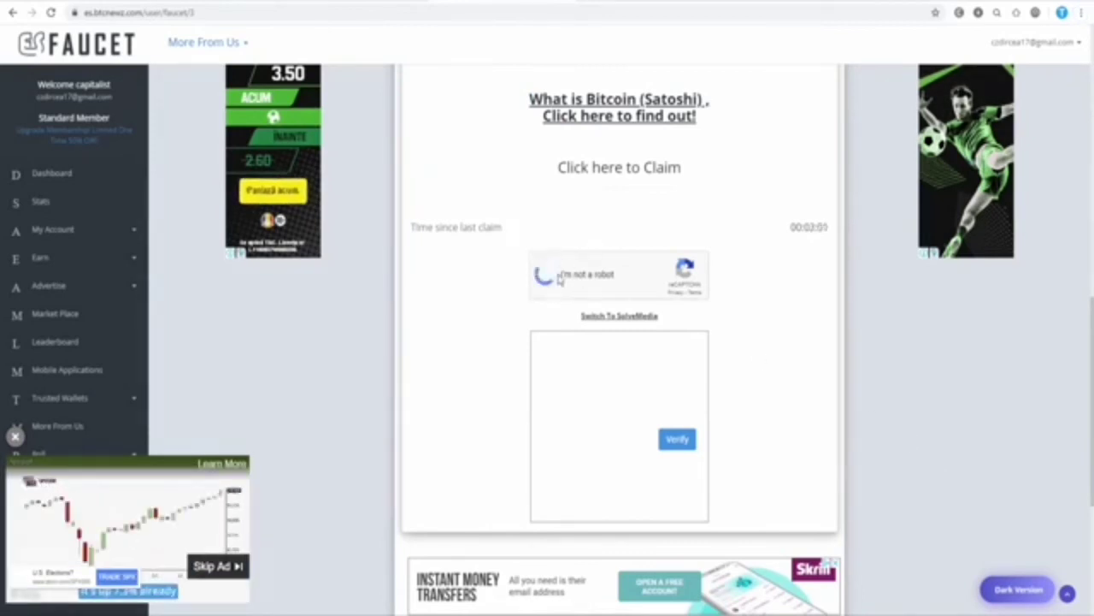
click(547, 274)
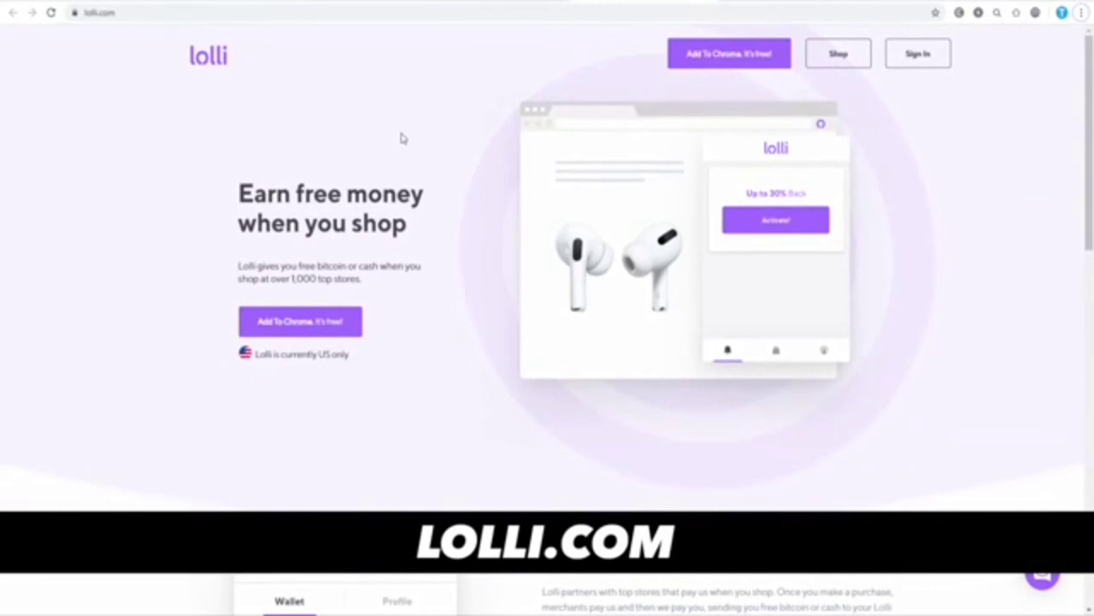
Step: Scroll lolli.com through partner brands, how-it-works and press sections to the footer
scroll(down, 3)
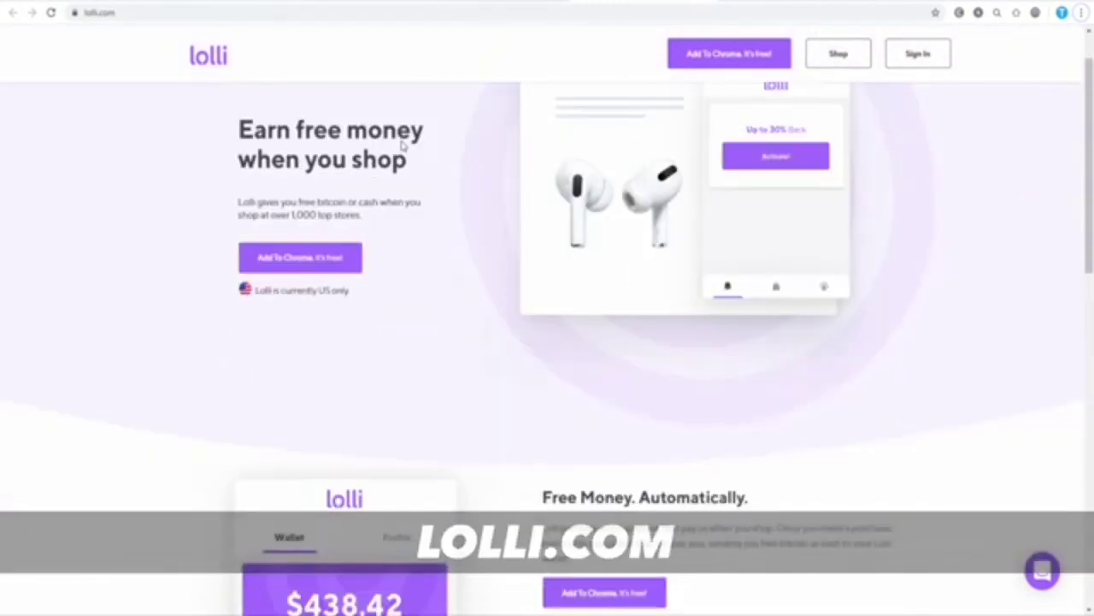
scroll(down, 3)
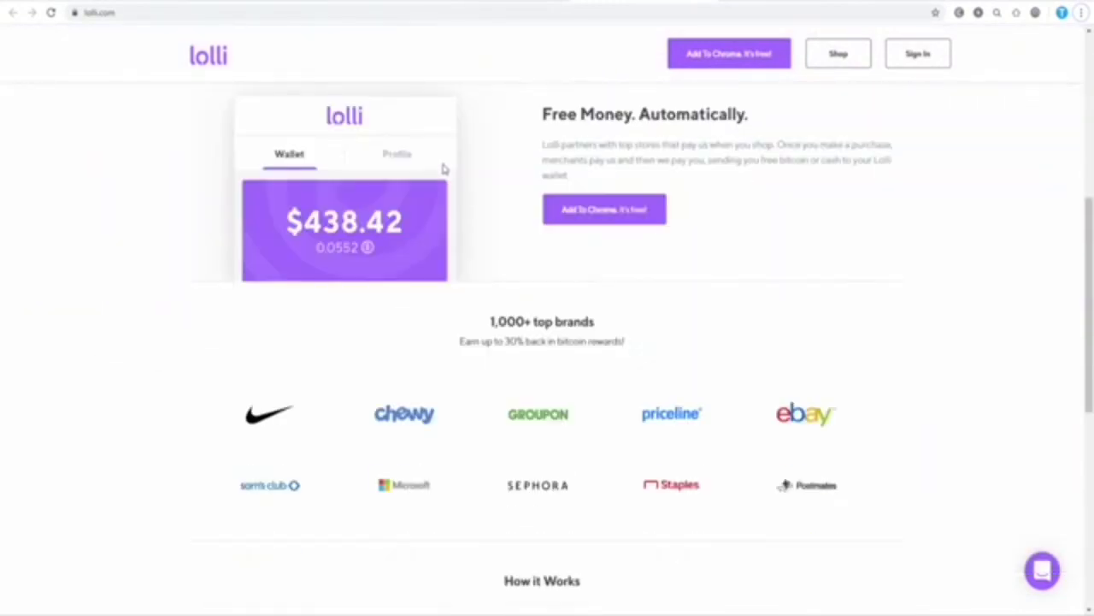
scroll(down, 3)
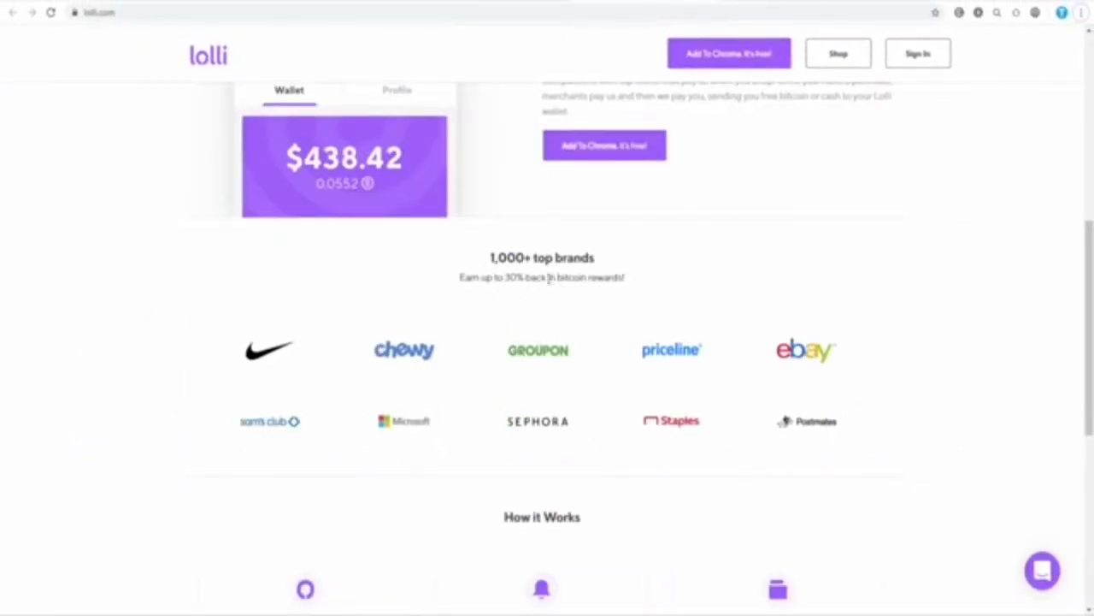
mouse_move(657, 279)
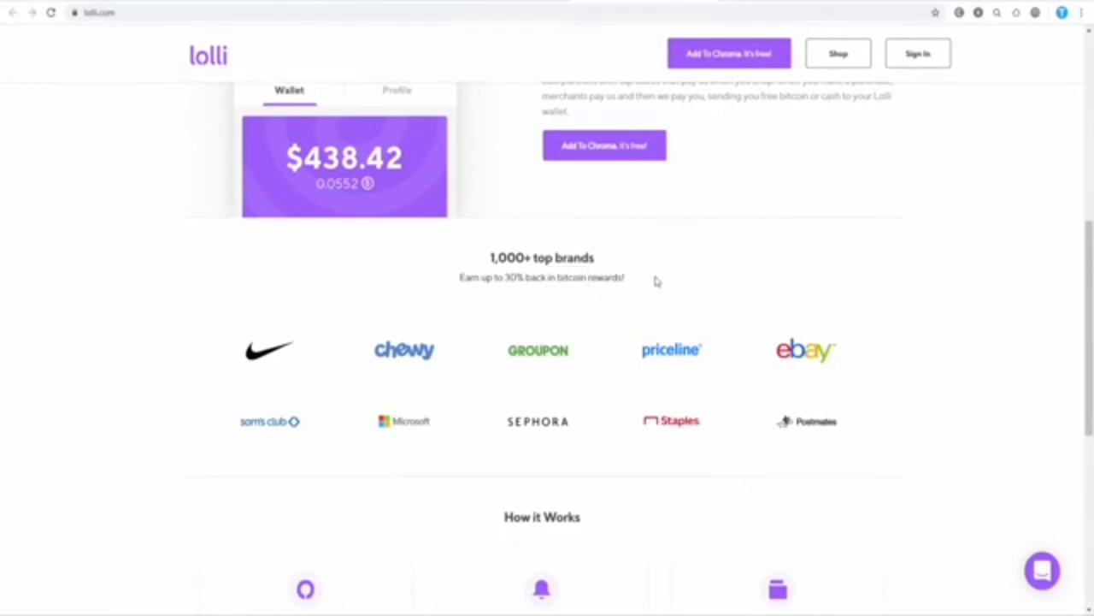
mouse_move(617, 313)
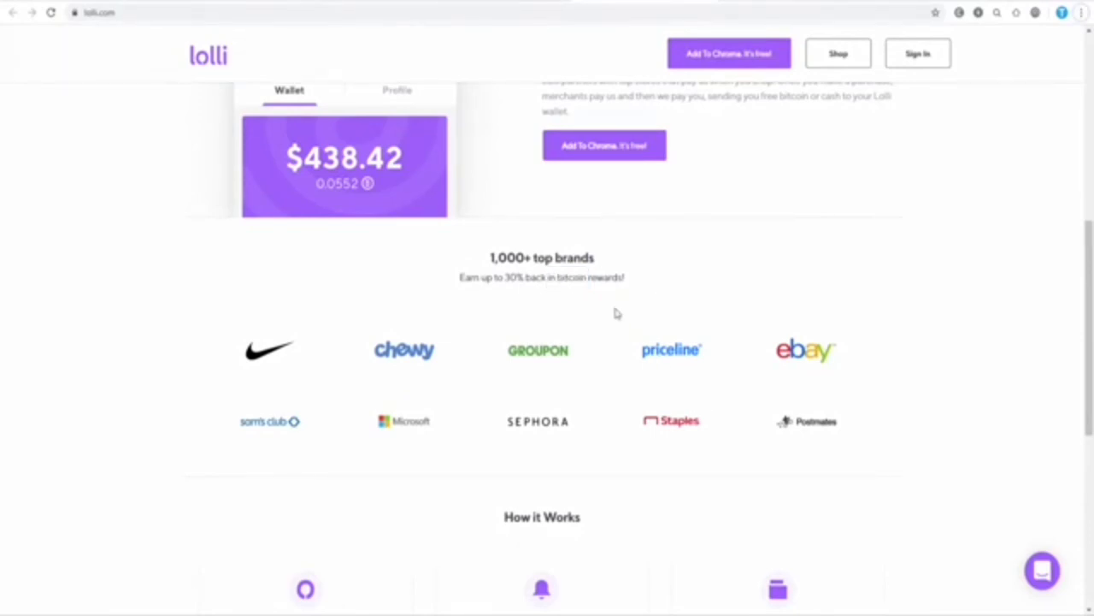
mouse_move(577, 323)
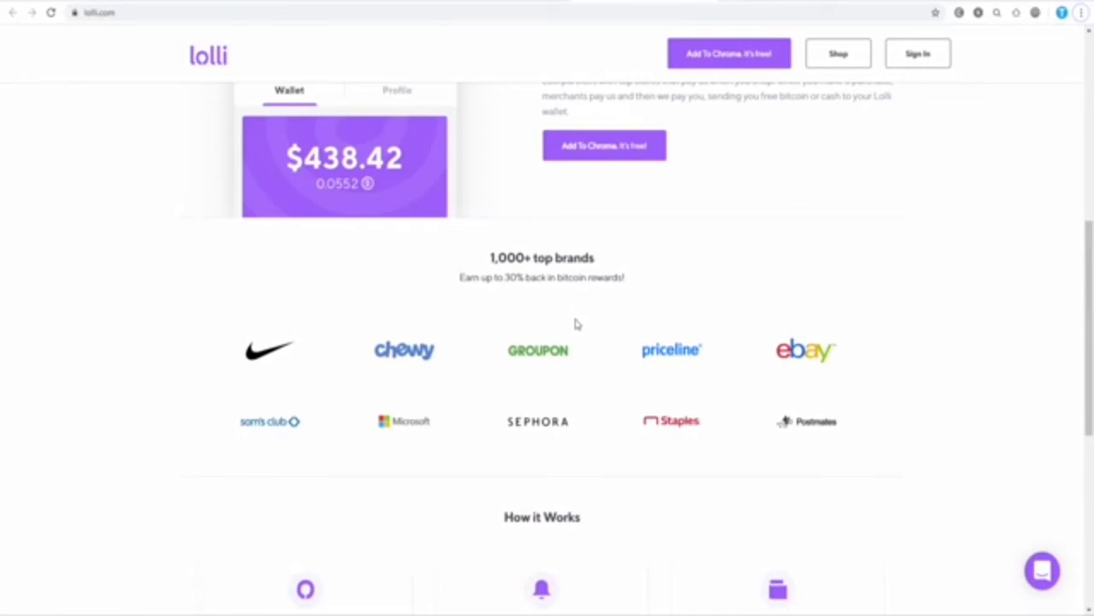
scroll(down, 3)
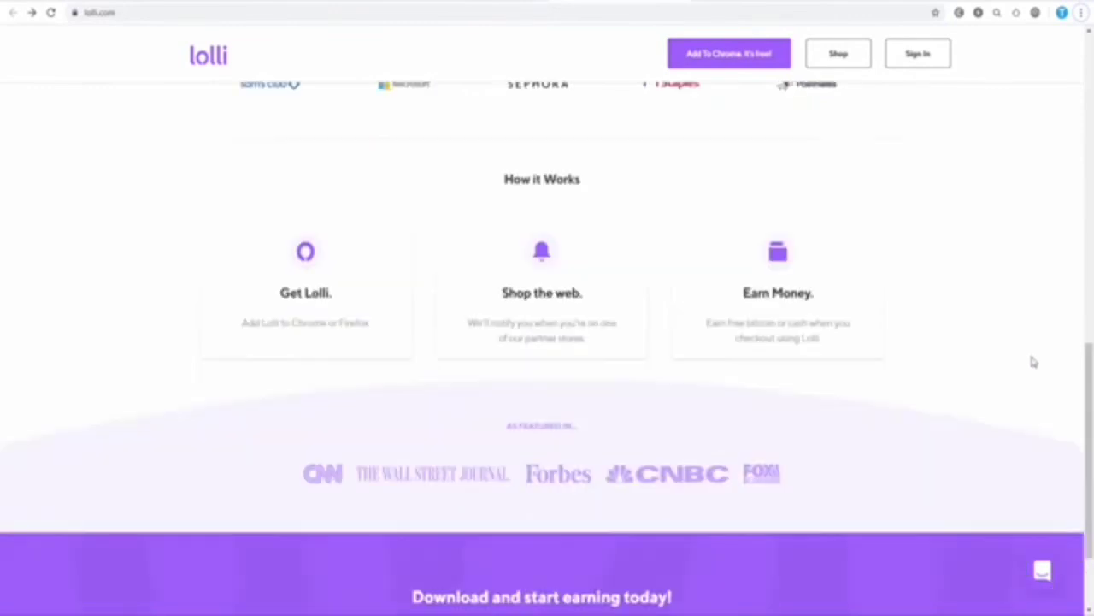
scroll(down, 3)
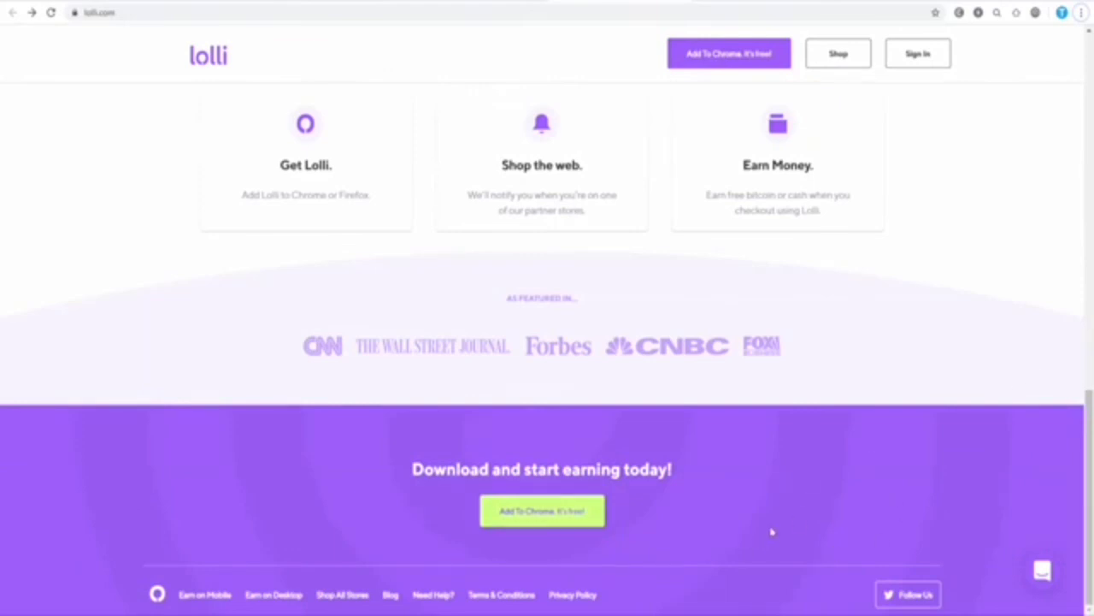
scroll(down, 3)
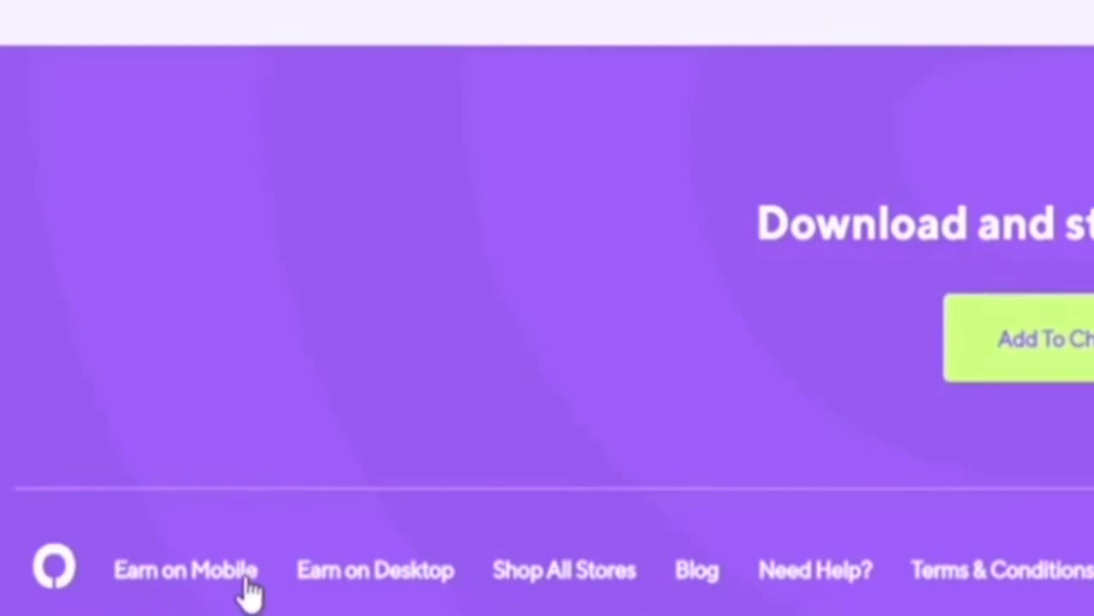
mouse_move(222, 590)
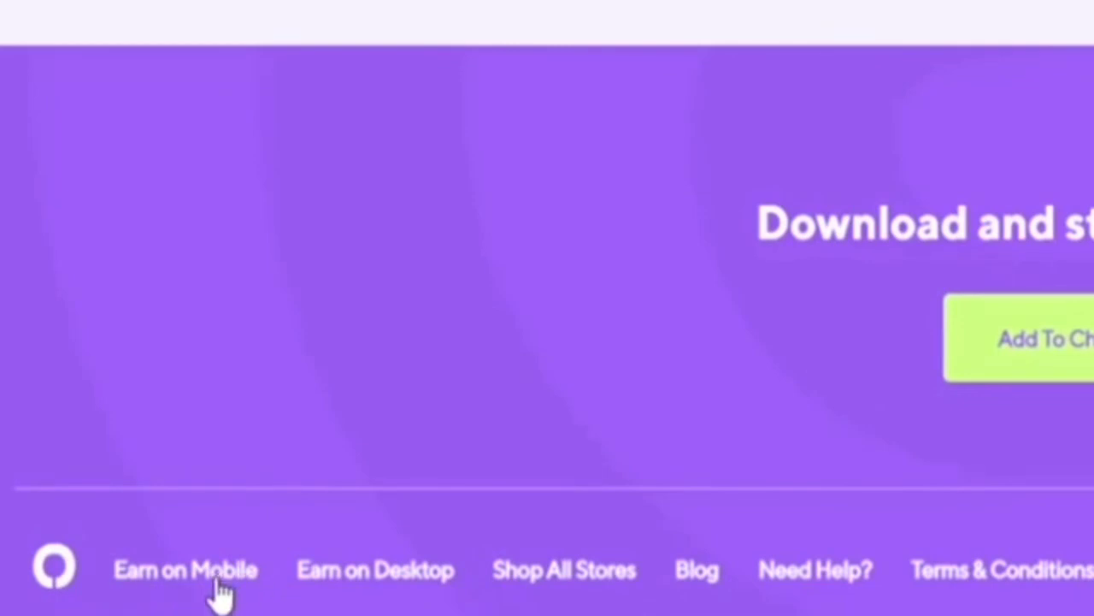
Step: Open lolli.com/mobile via the footer's 'Earn on Mobile' link
click(185, 569)
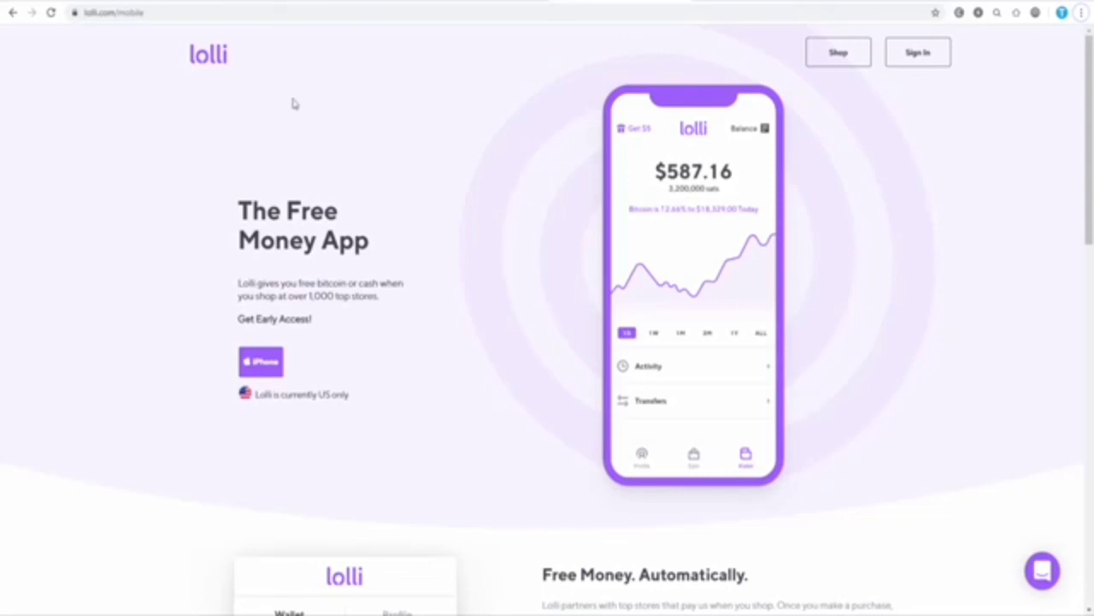
mouse_move(959, 314)
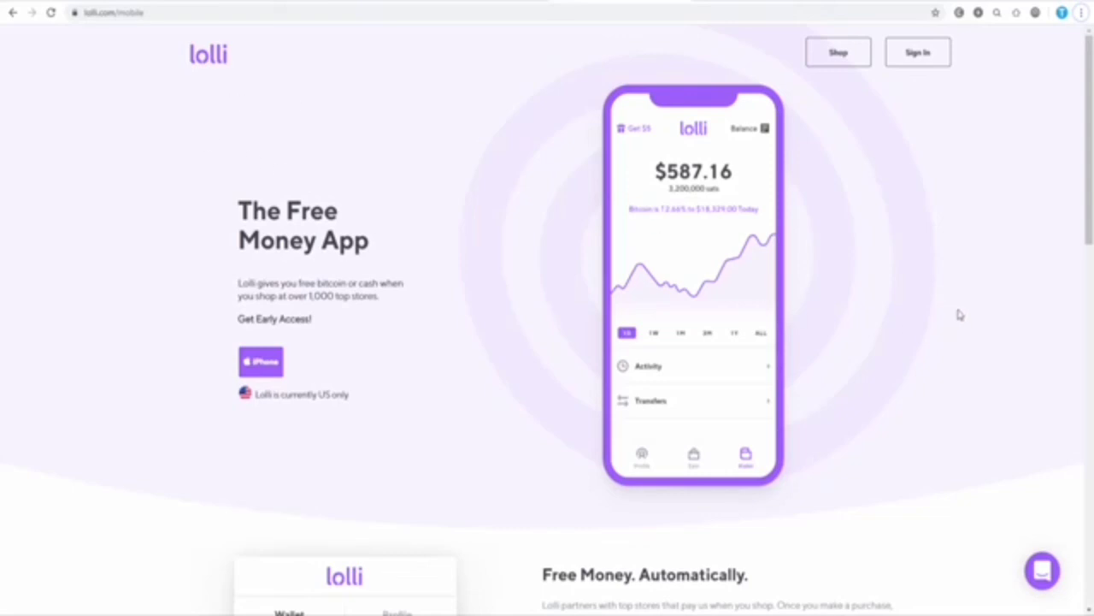
mouse_move(931, 326)
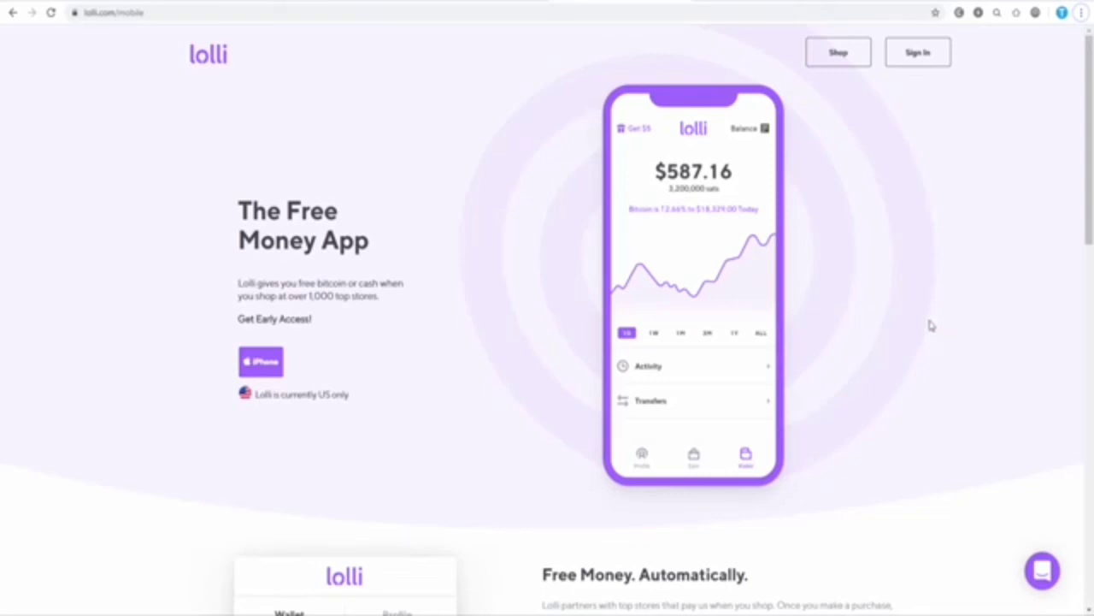
mouse_move(451, 188)
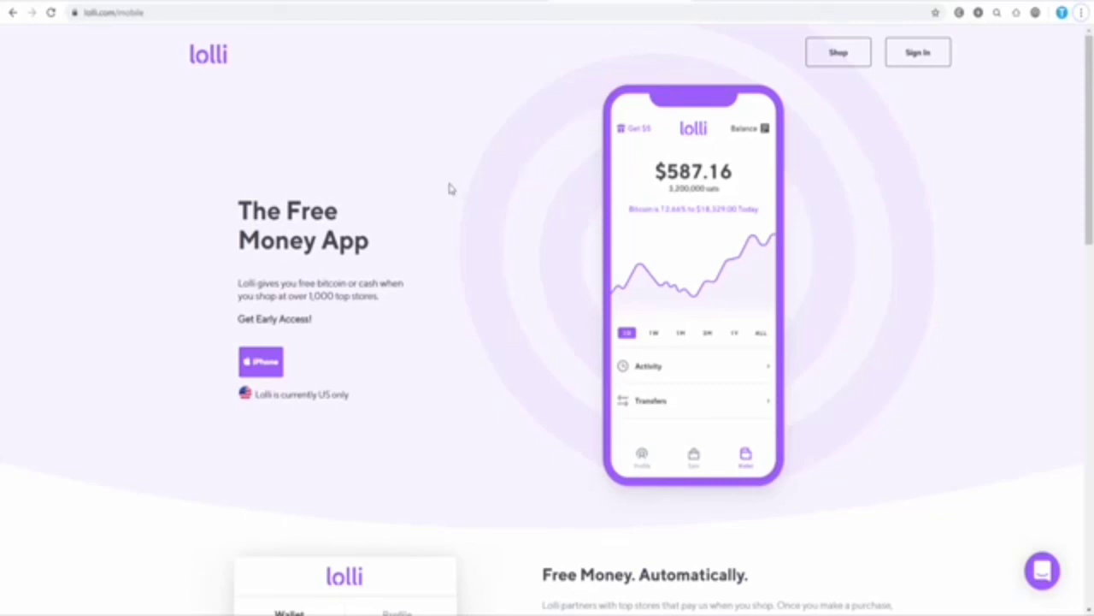
mouse_move(452, 180)
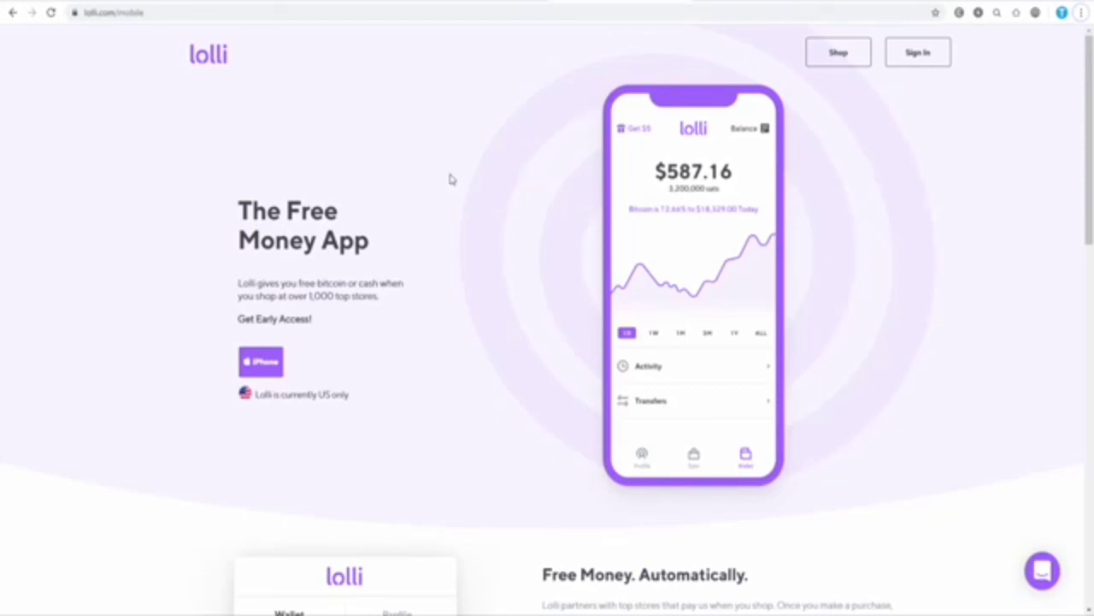